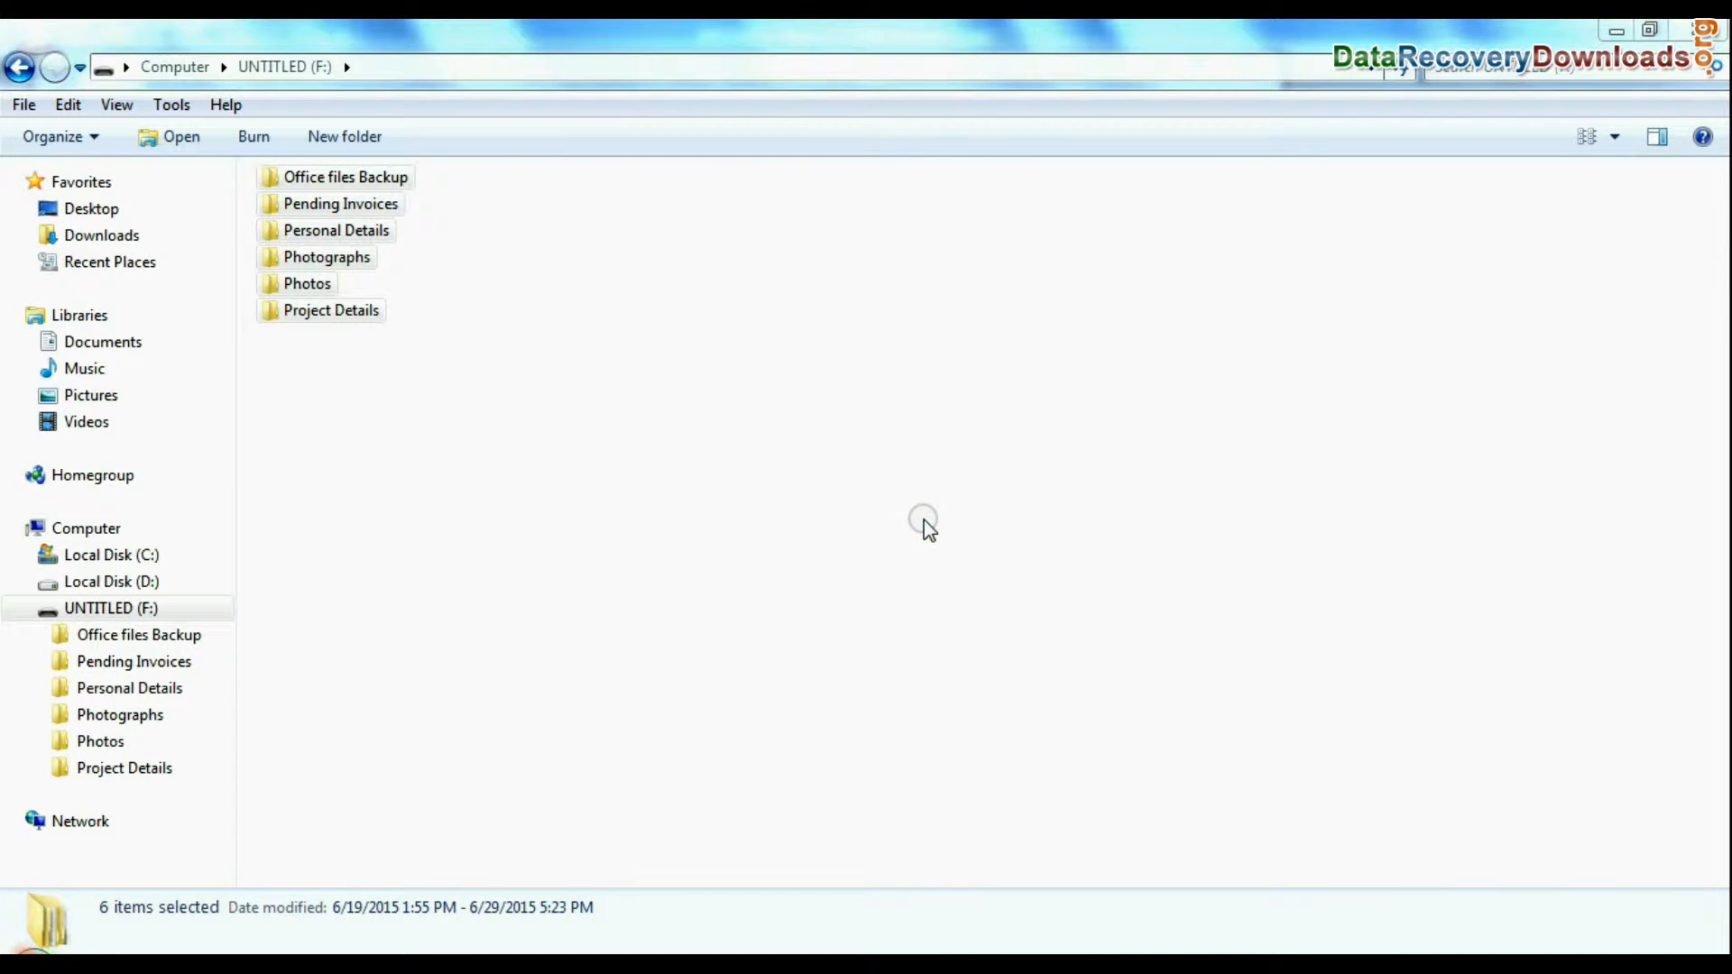
Step: Quick-format the pen drive UNTITLED (F:) to exFAT from its right-click Format dialog
right_click(734, 339)
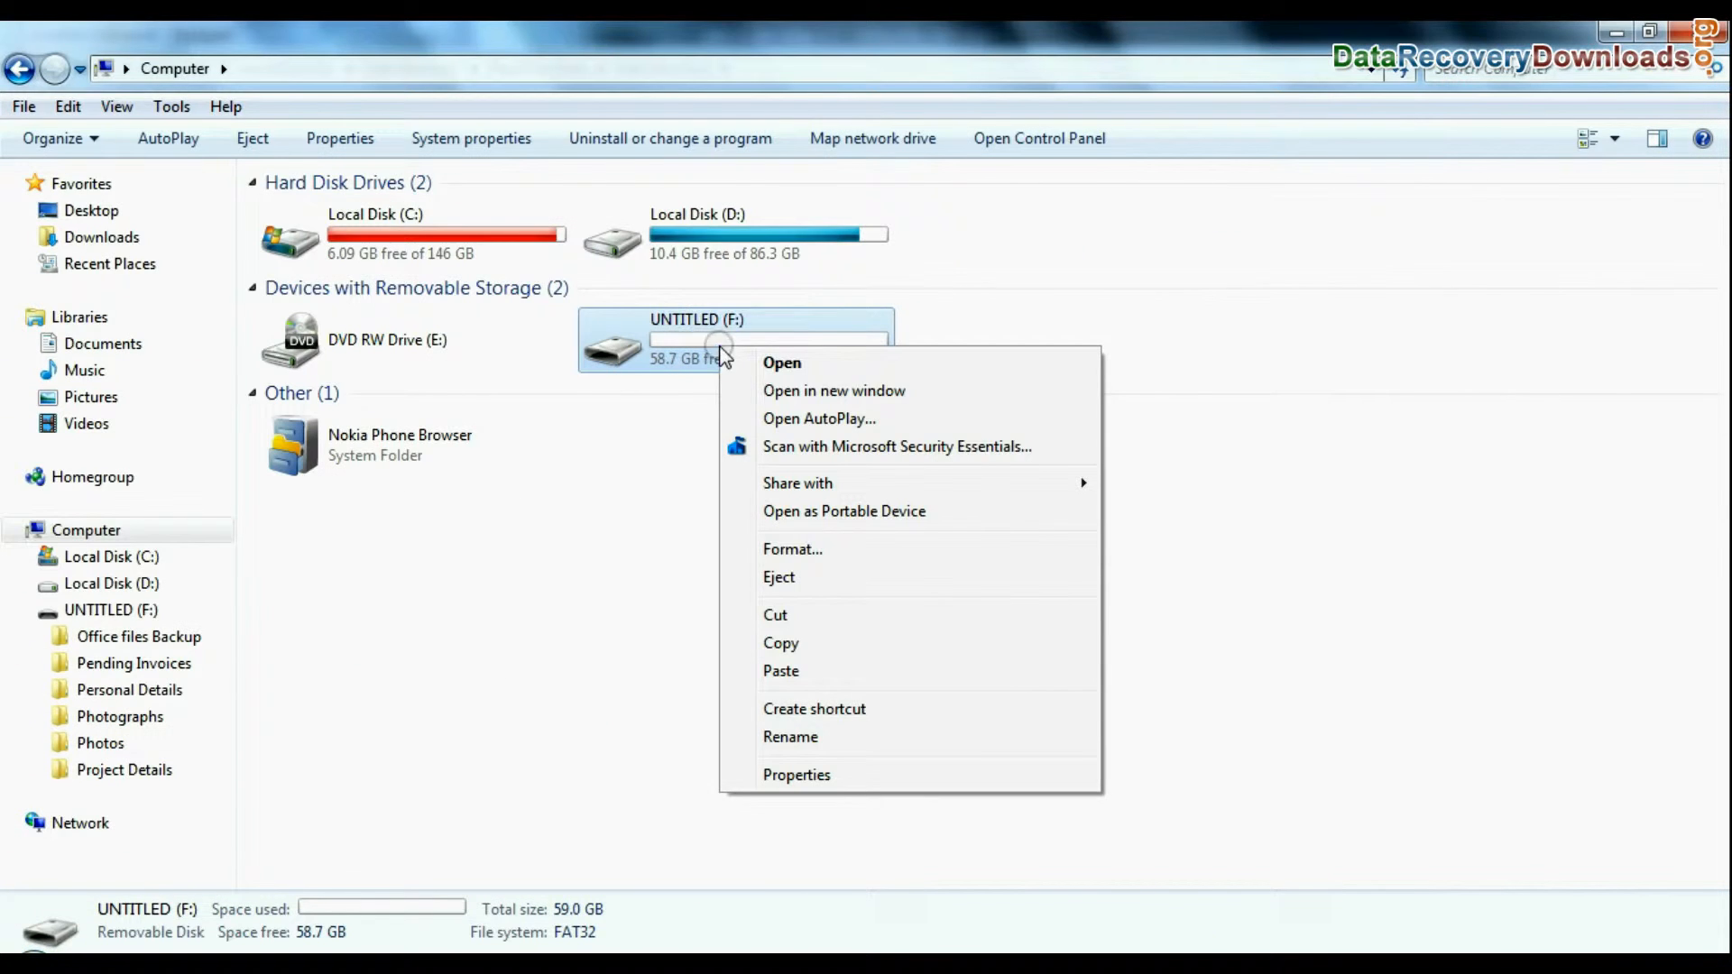
click(792, 548)
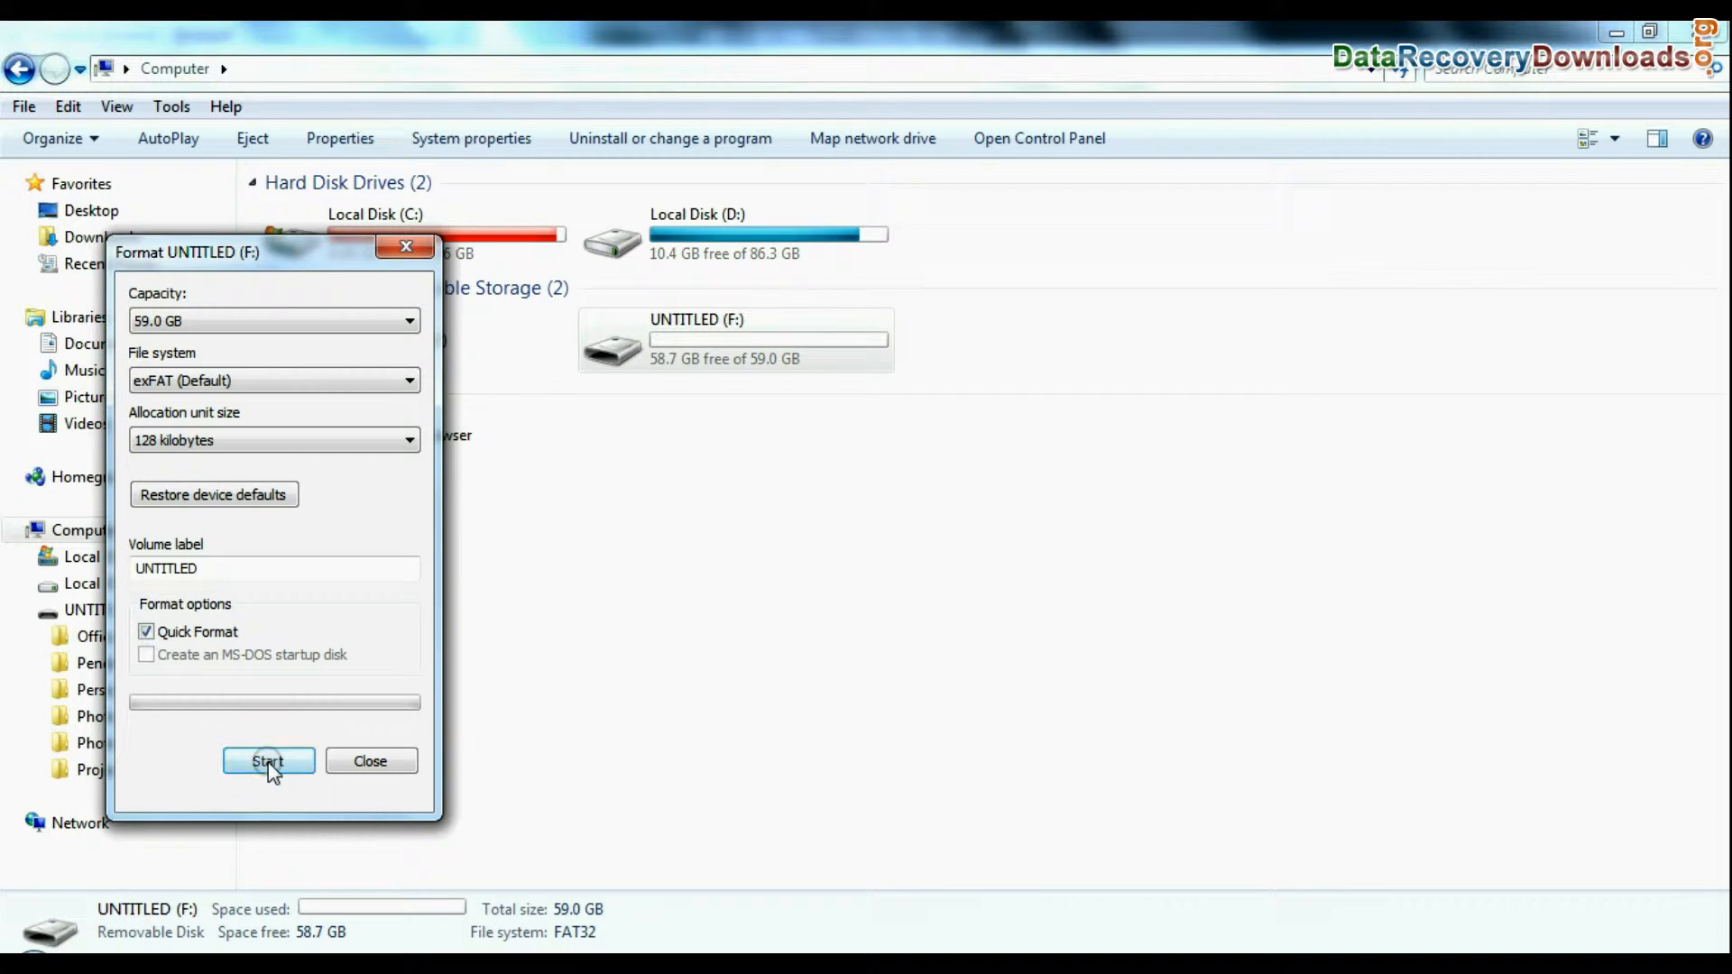
click(267, 762)
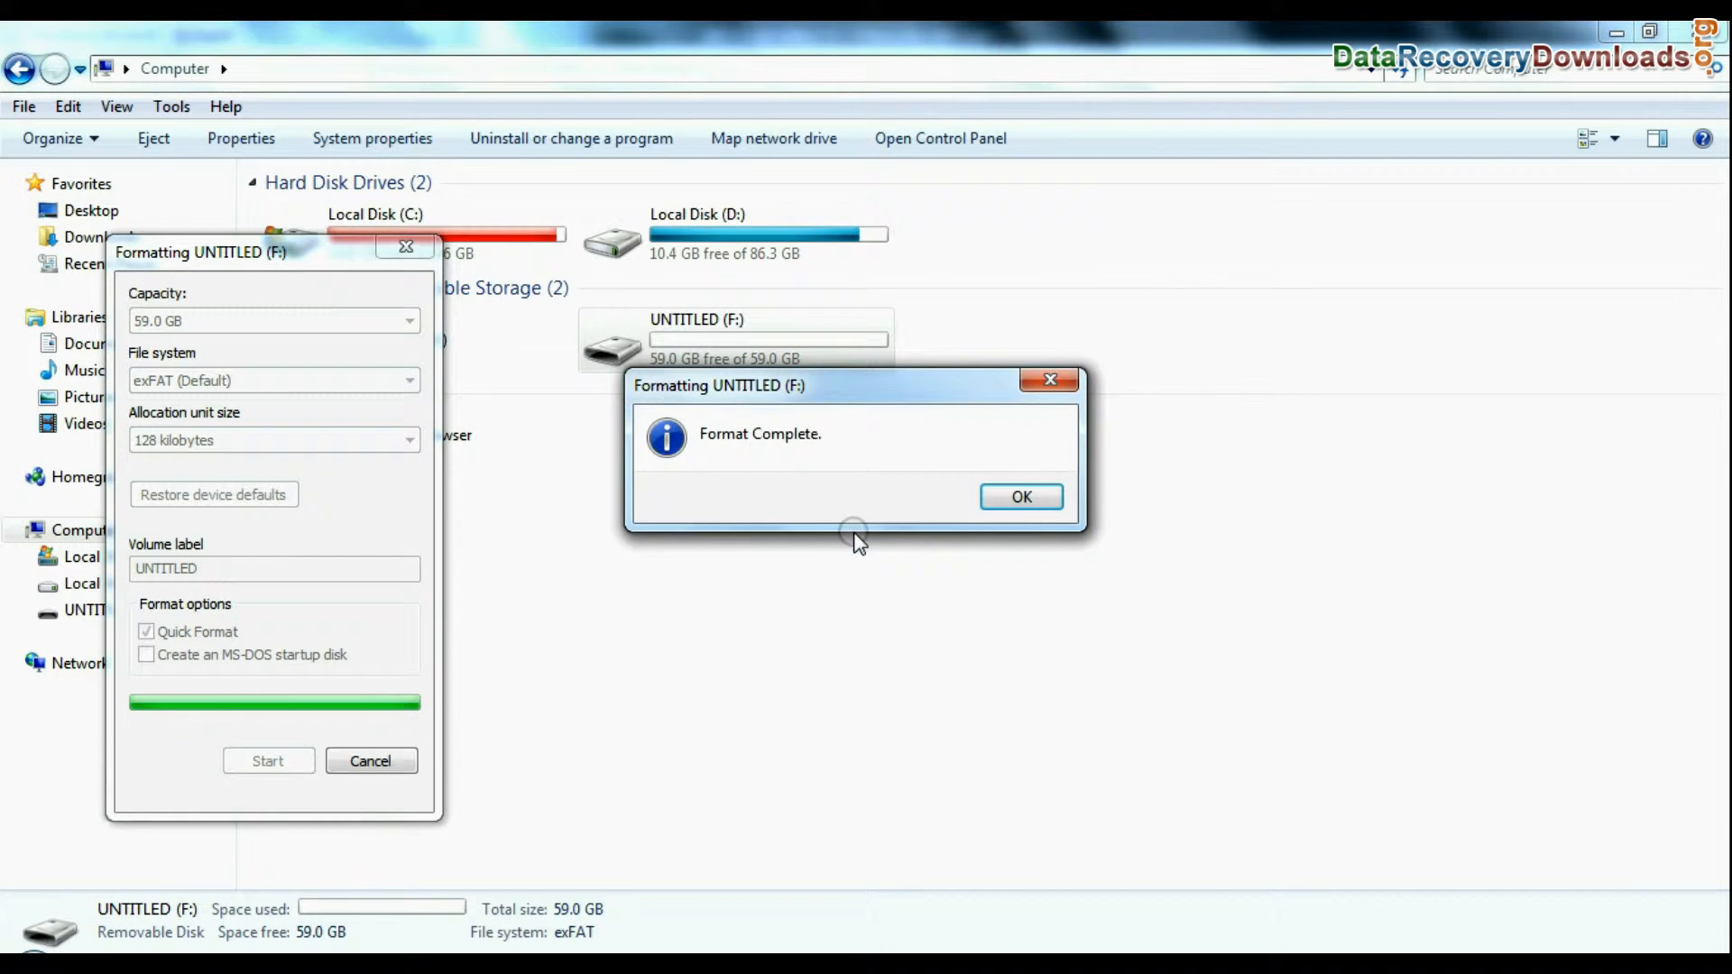
click(1020, 497)
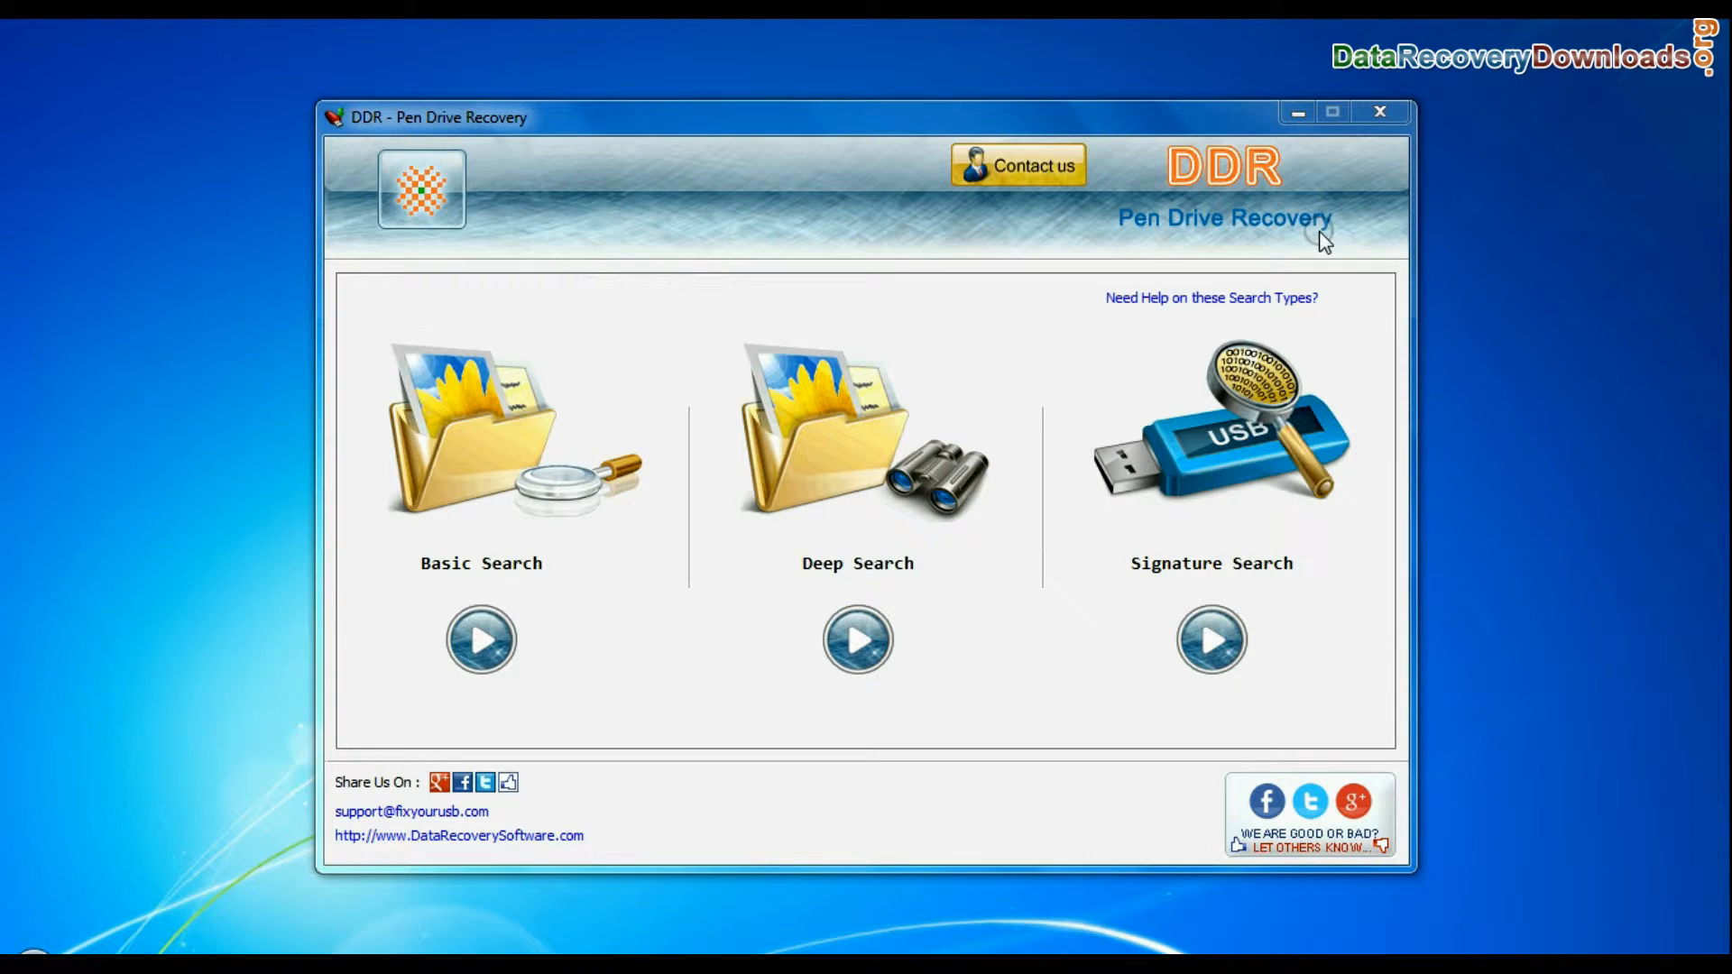
mouse_move(799, 475)
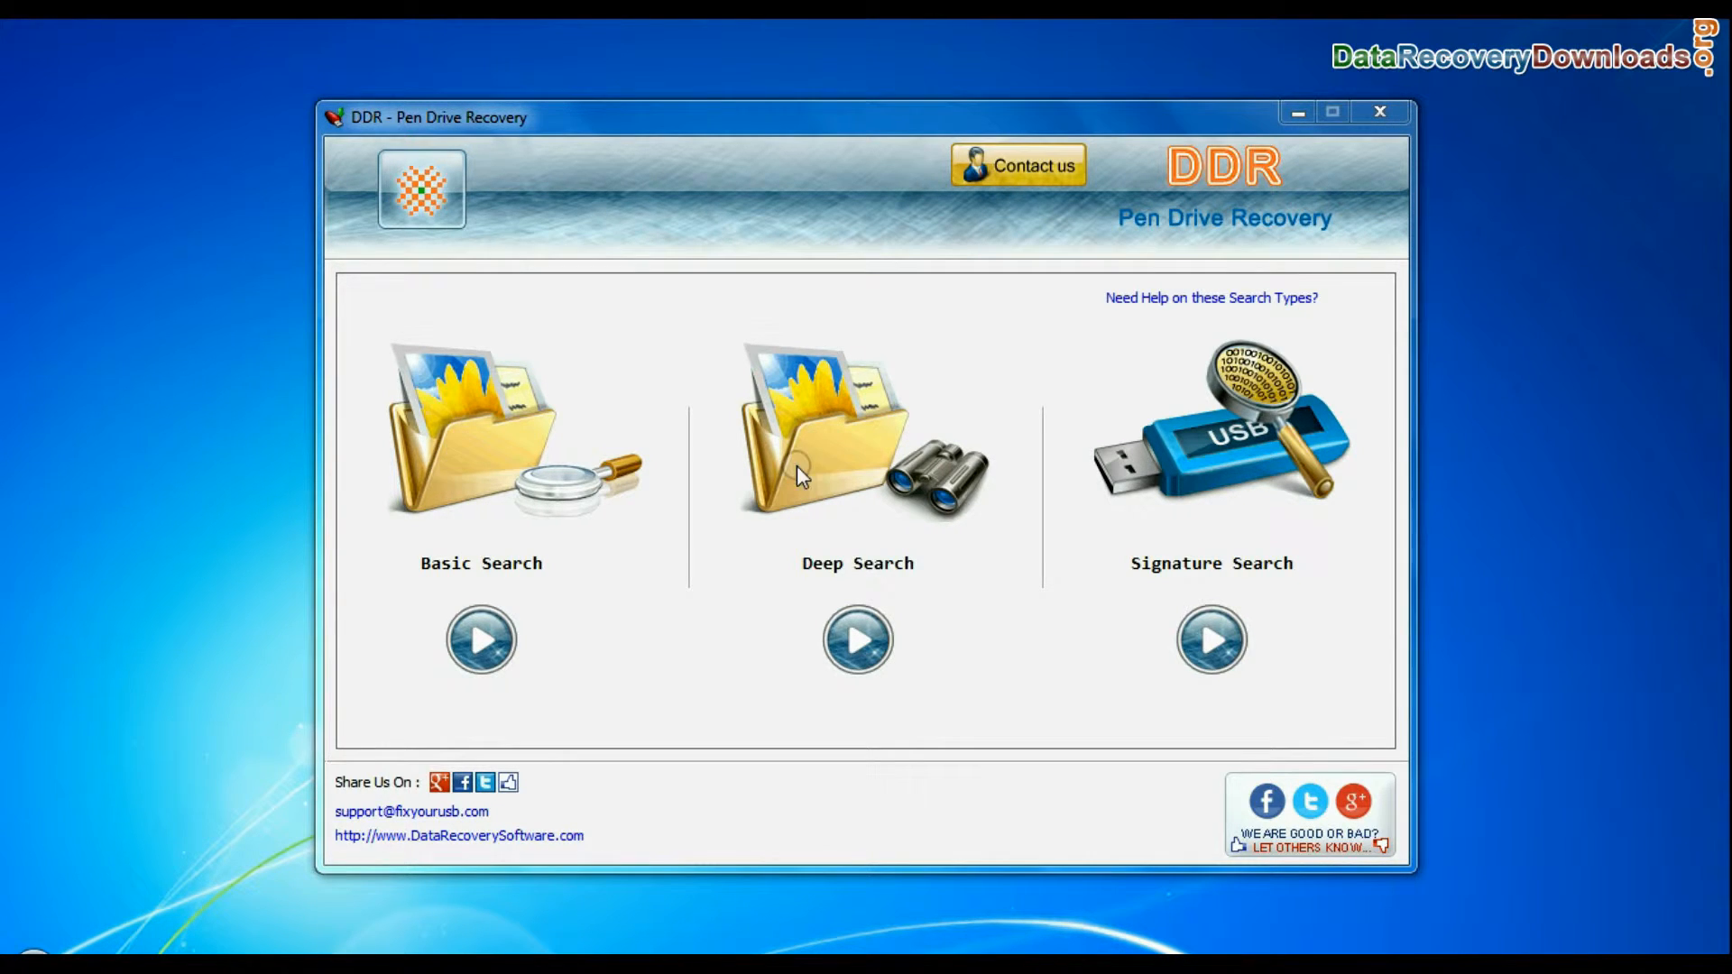
mouse_move(559, 587)
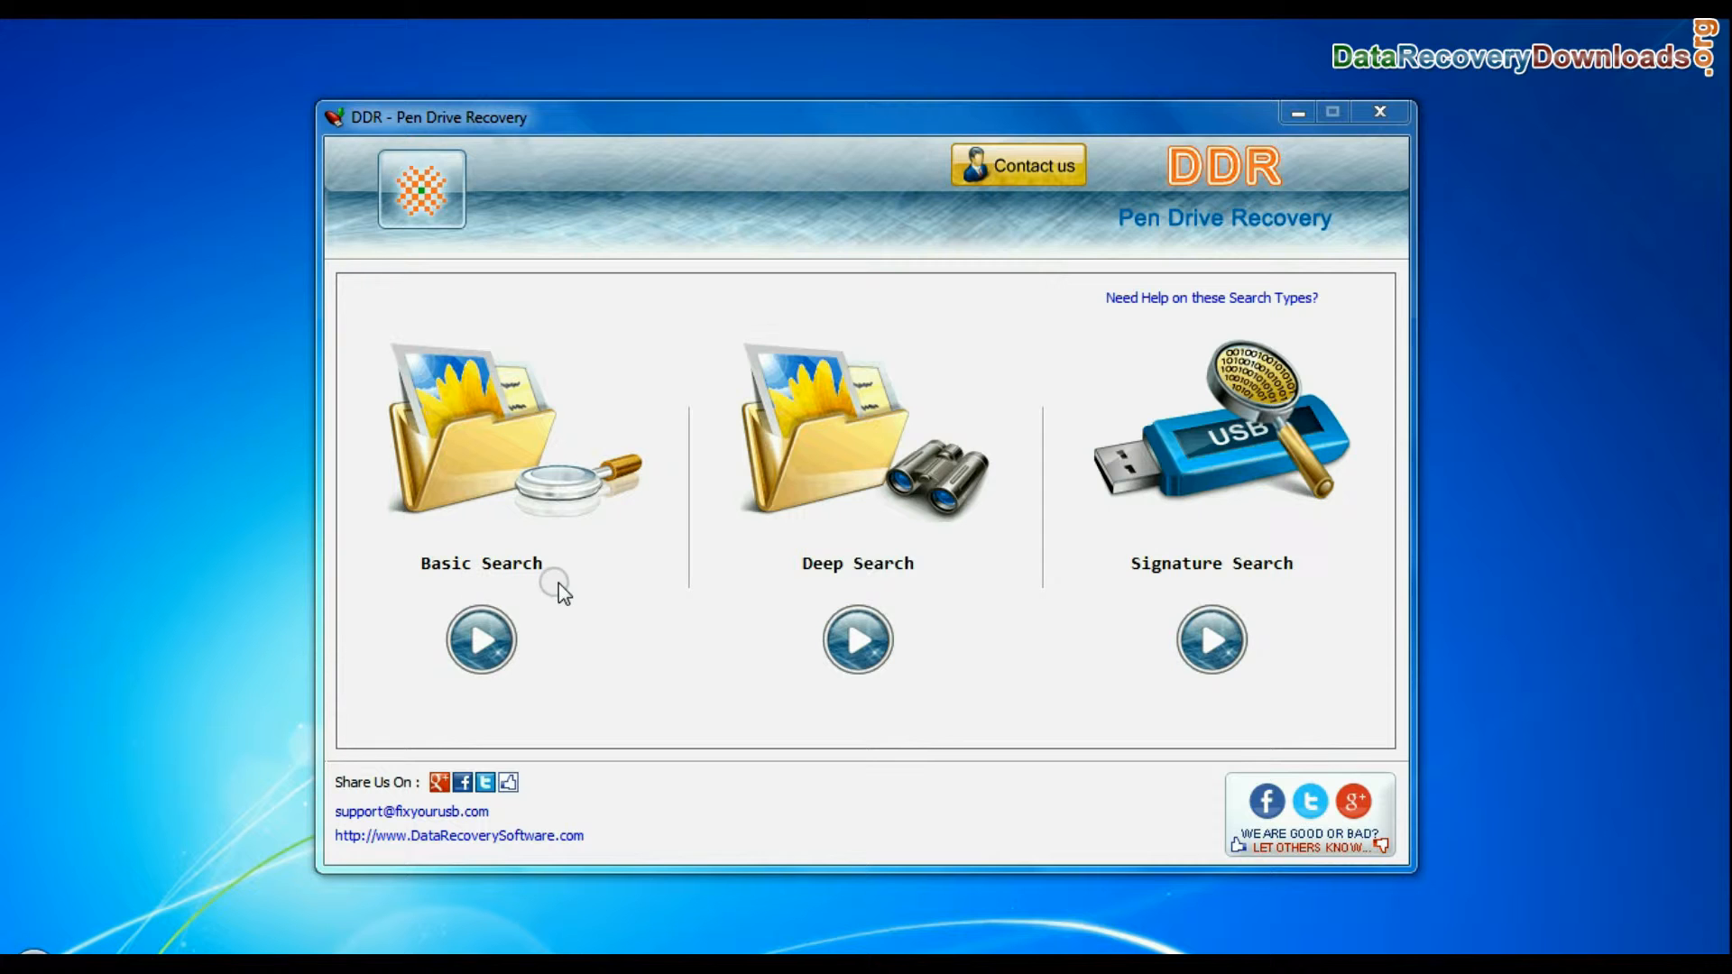
mouse_move(1113, 574)
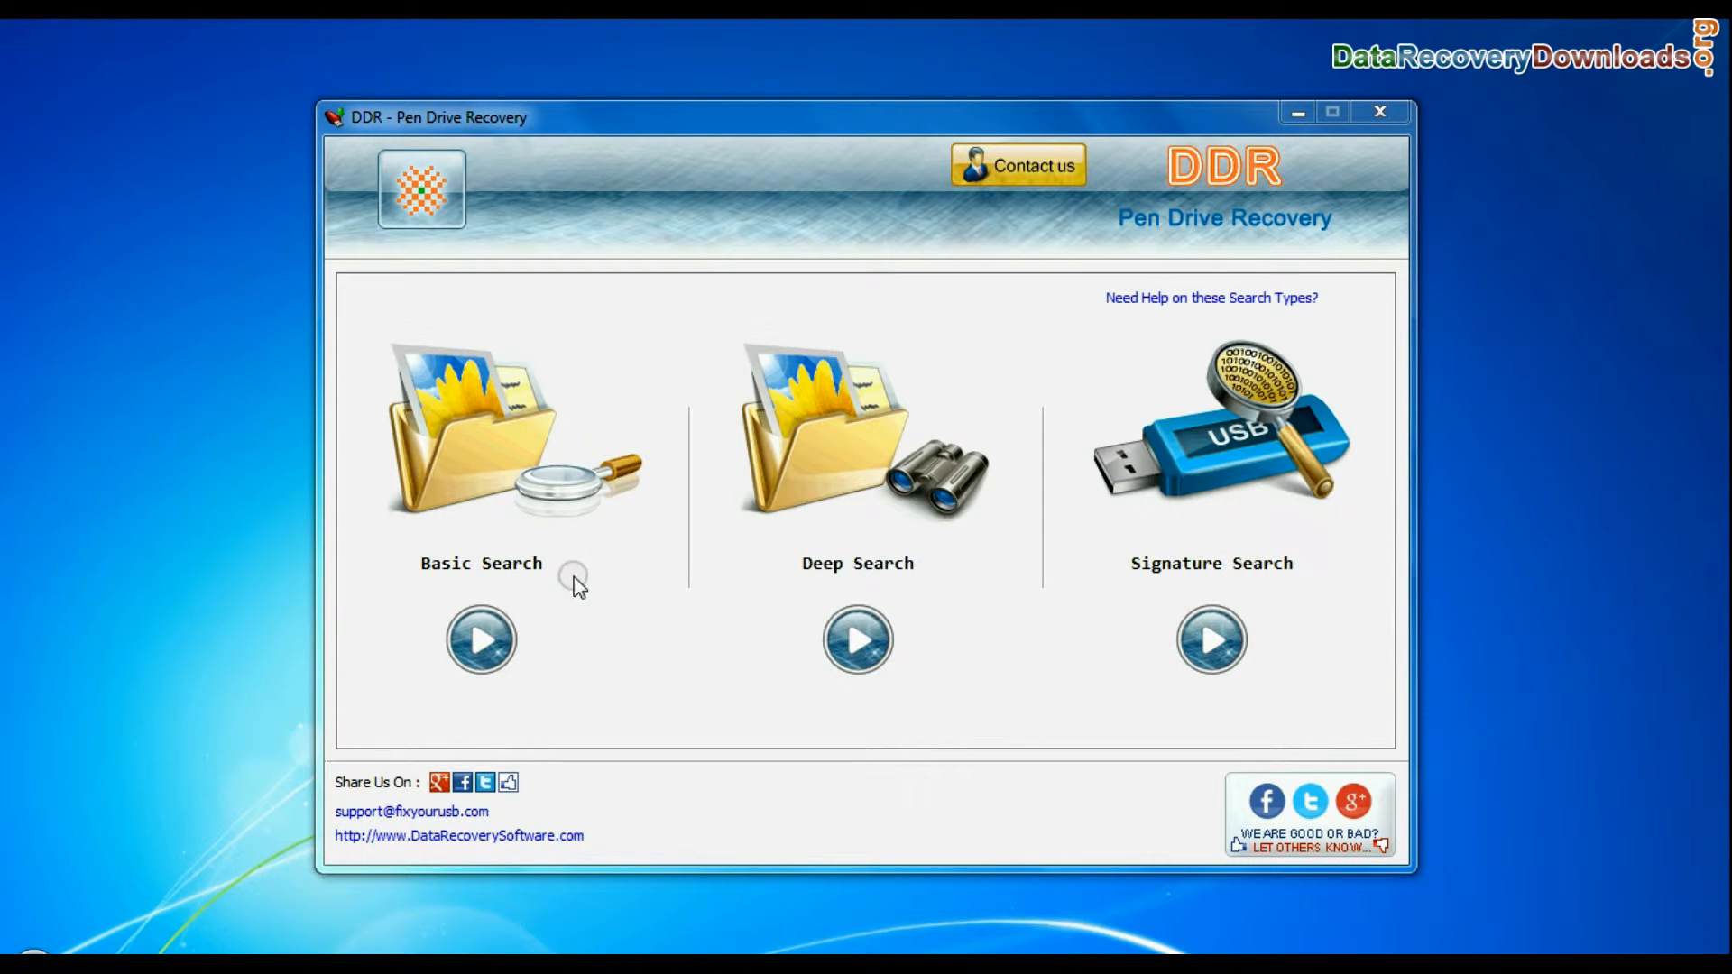
Step: Start Basic Search, listing the F: exFAT logical drive and removable physical media
click(480, 640)
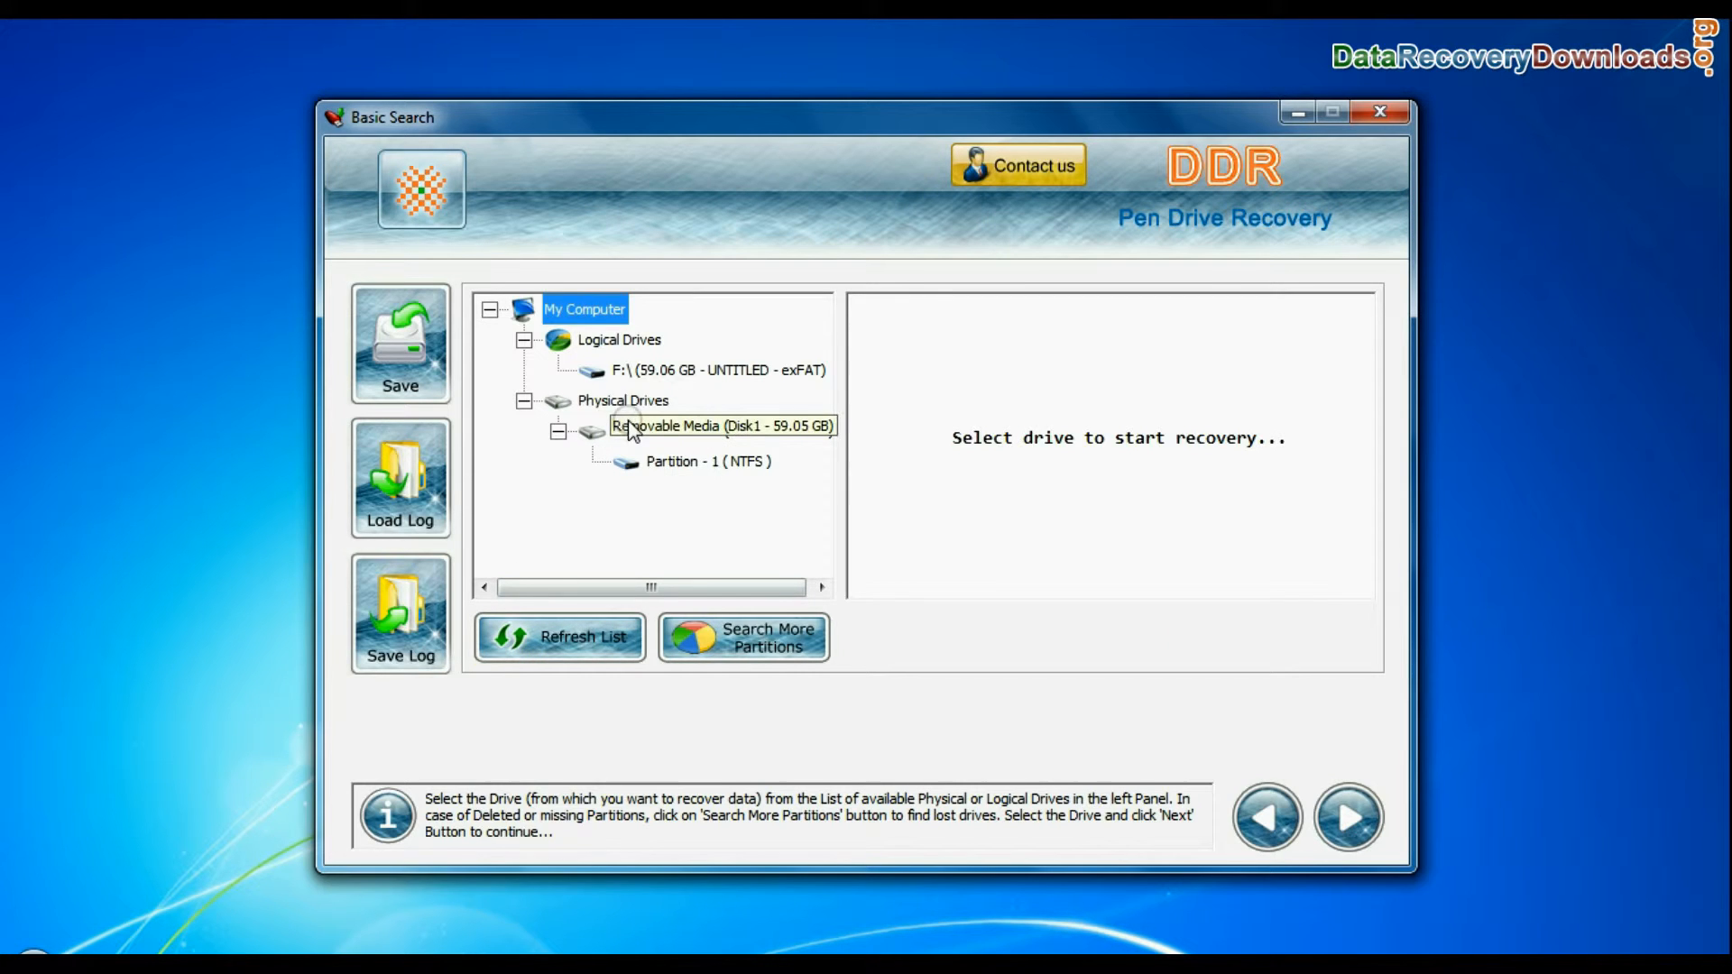
Step: Basic-scan Partition 1 of the removable media, view the New Clients folder, and return to search types
click(718, 430)
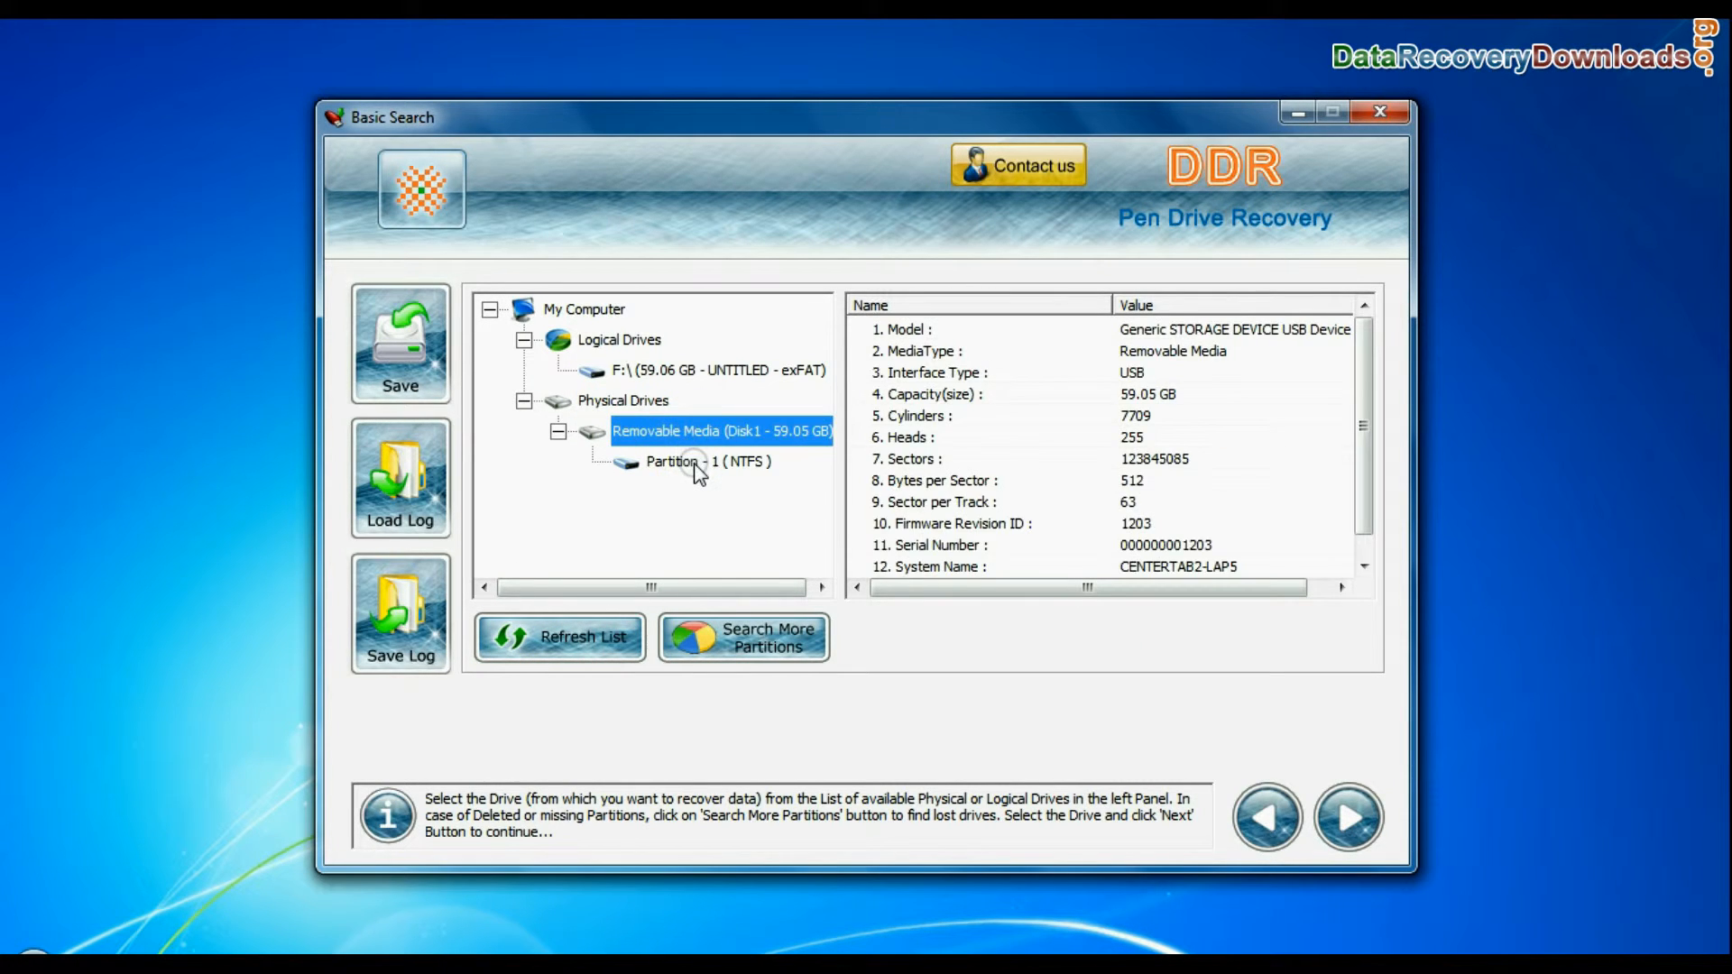
click(707, 460)
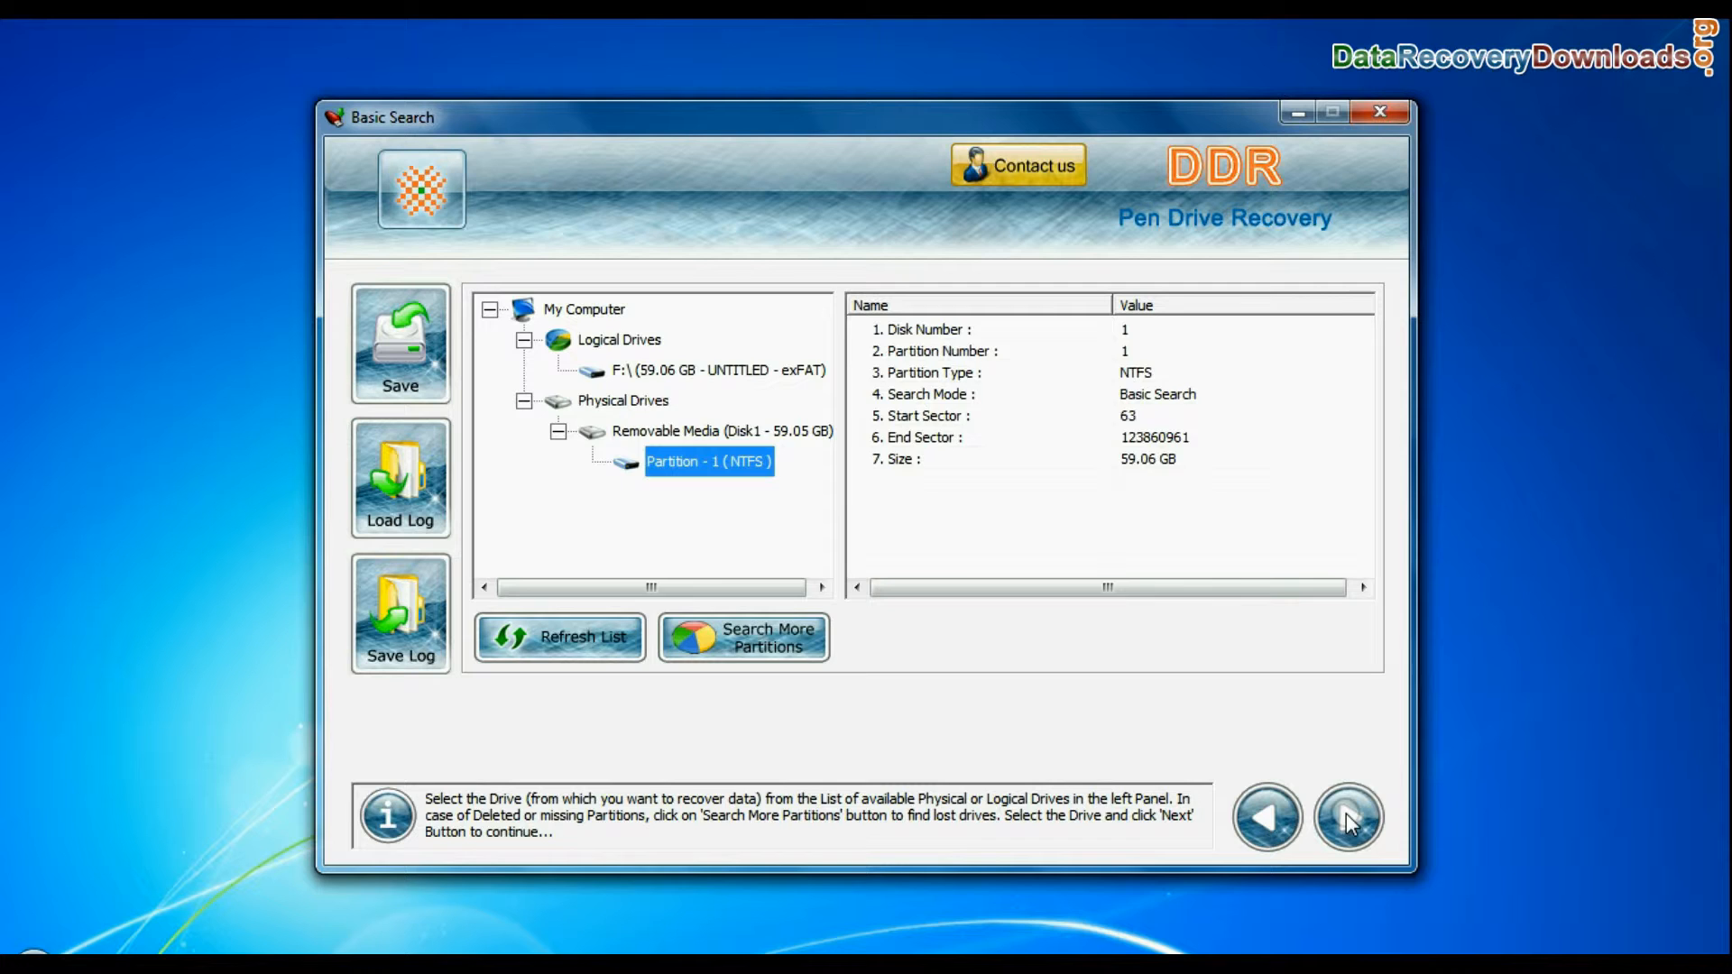
click(1350, 817)
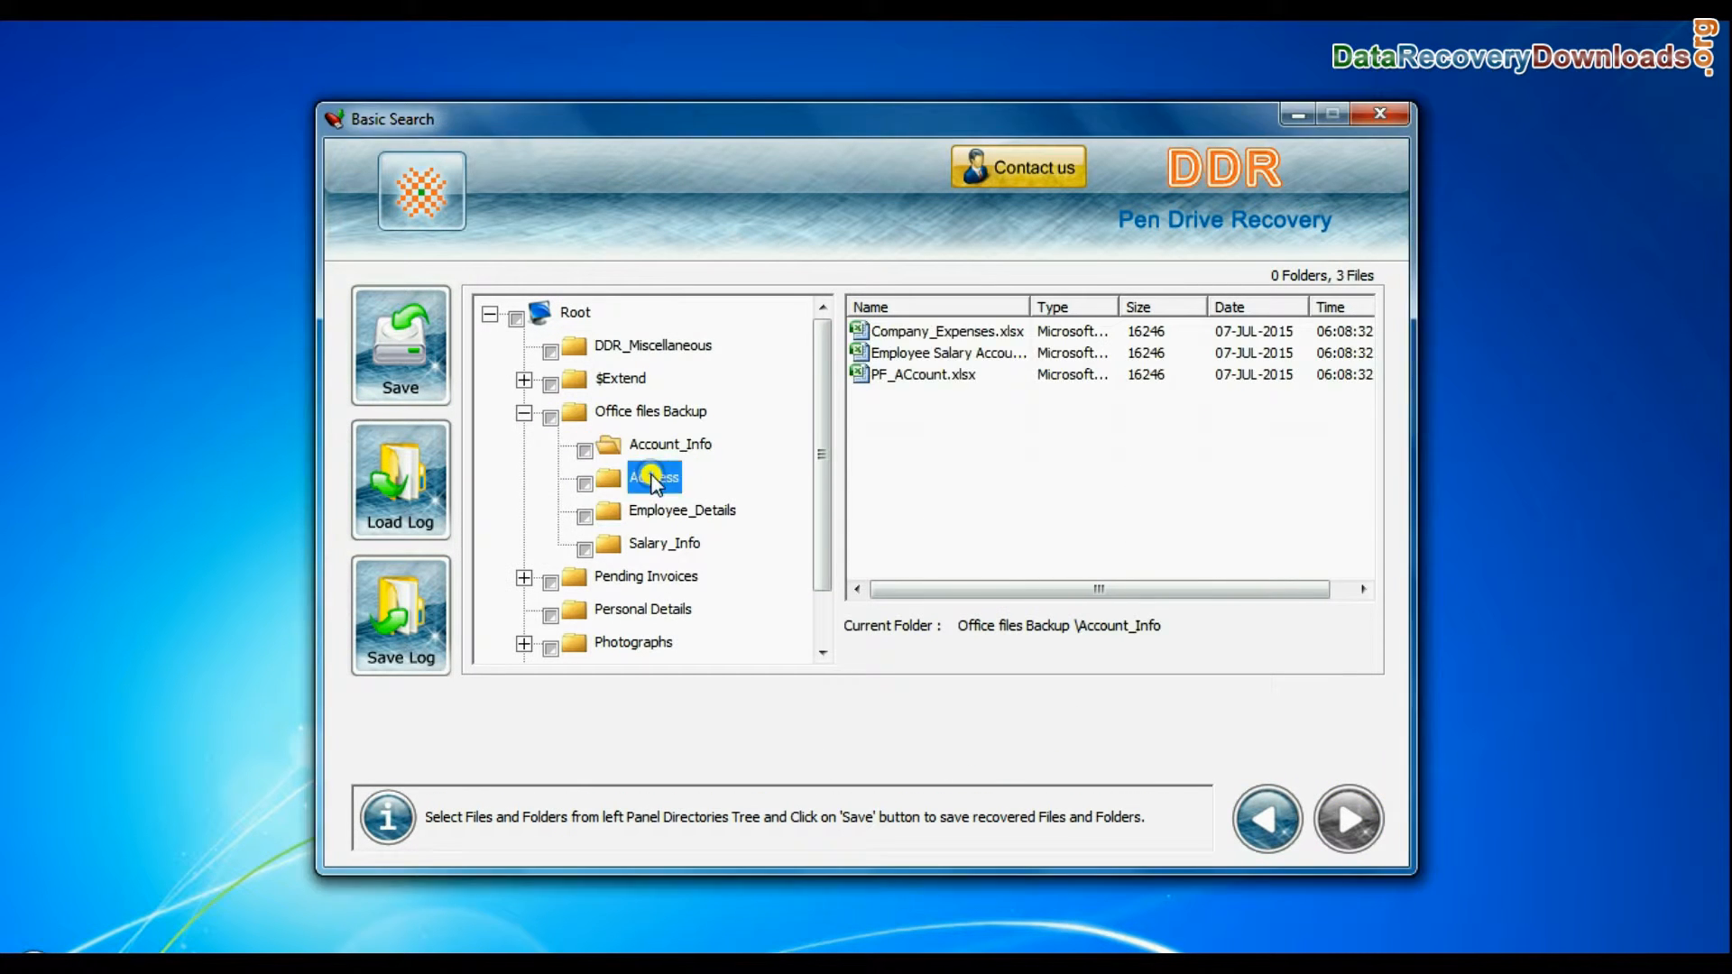
click(664, 576)
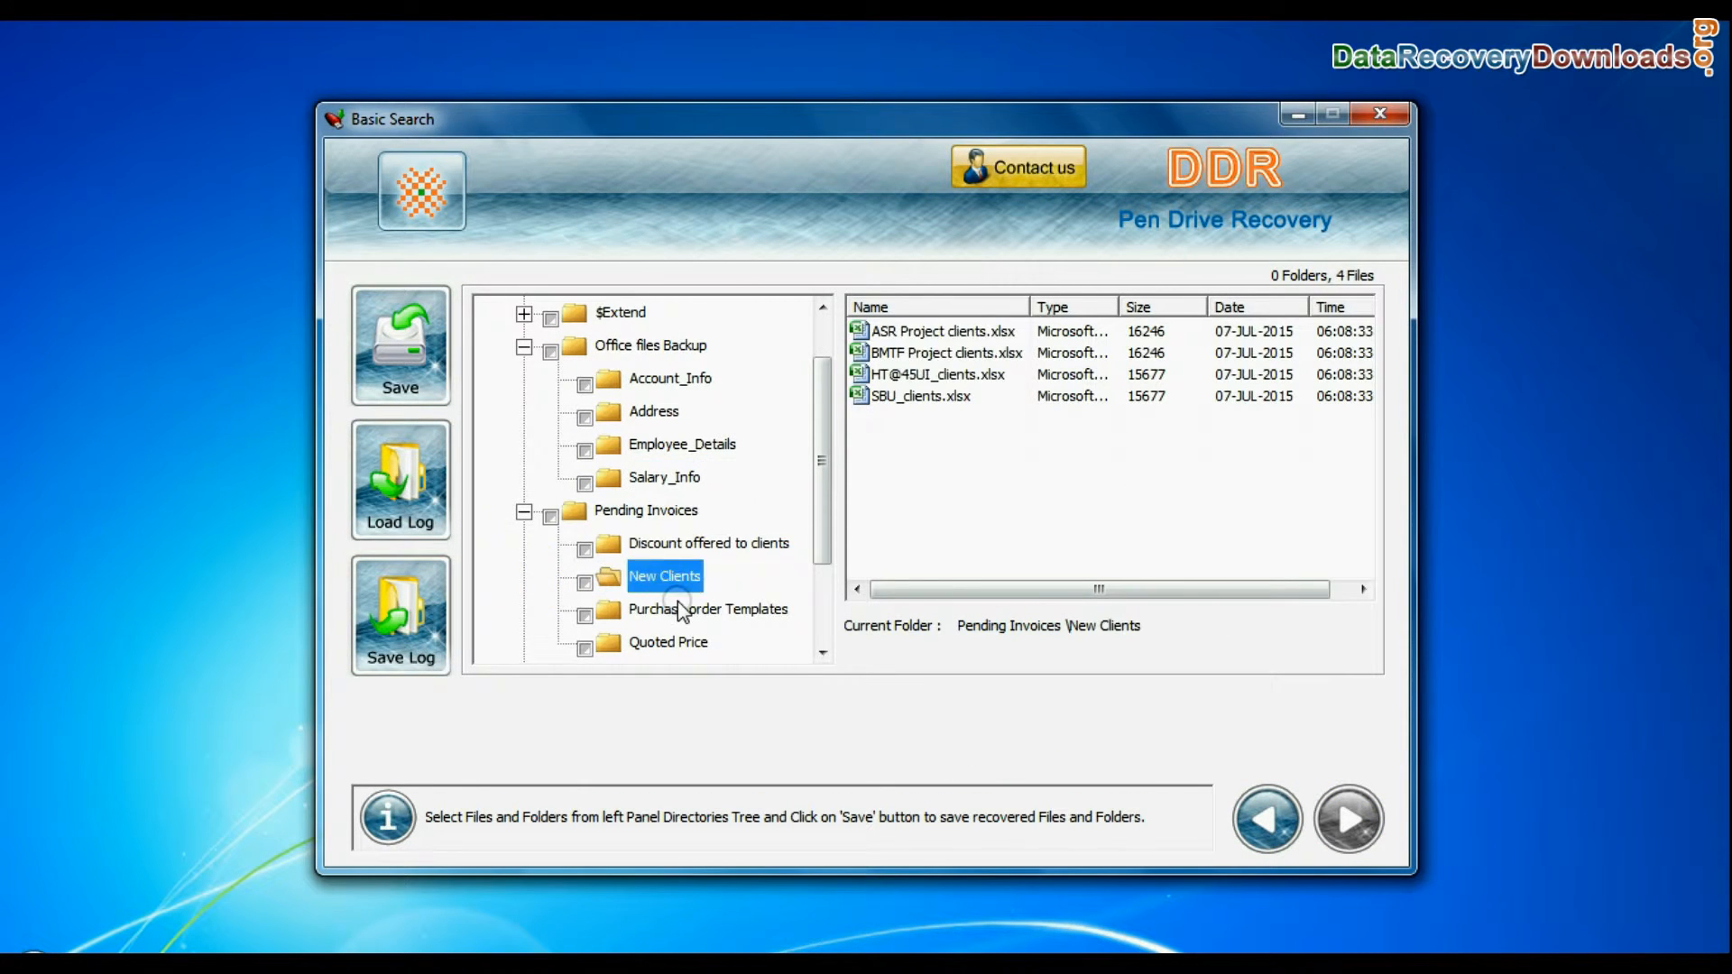
click(631, 608)
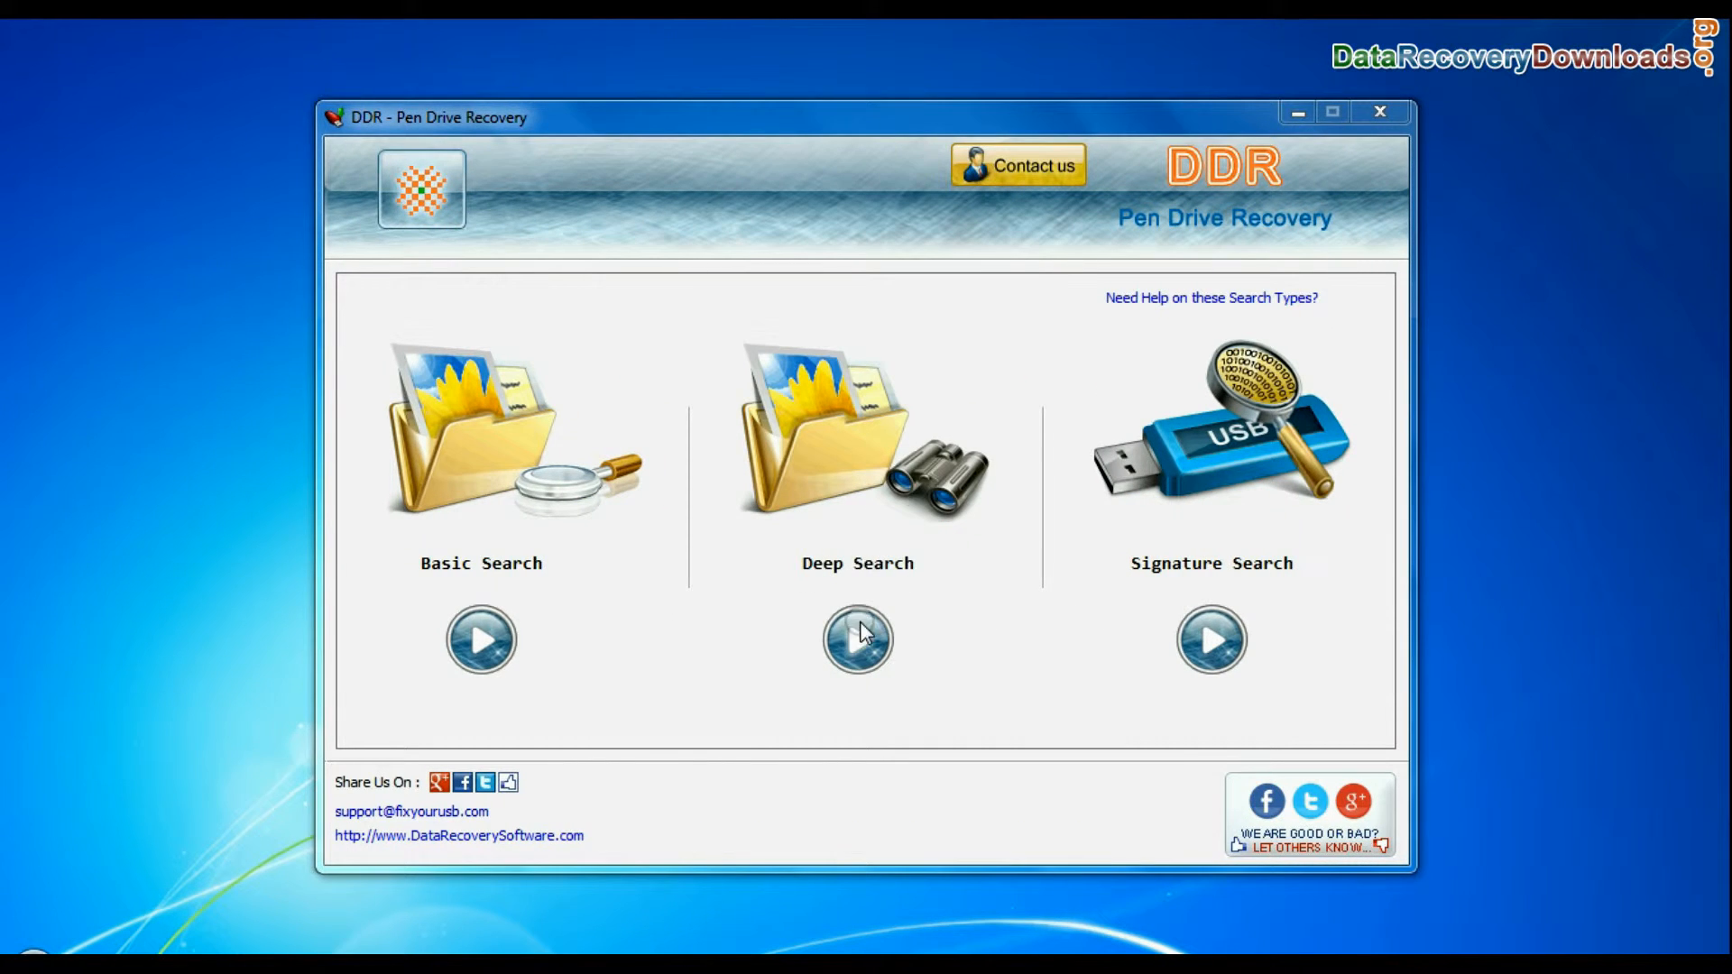
Step: Deep-scan the pen drive partition and browse a recovered folder's files
click(857, 638)
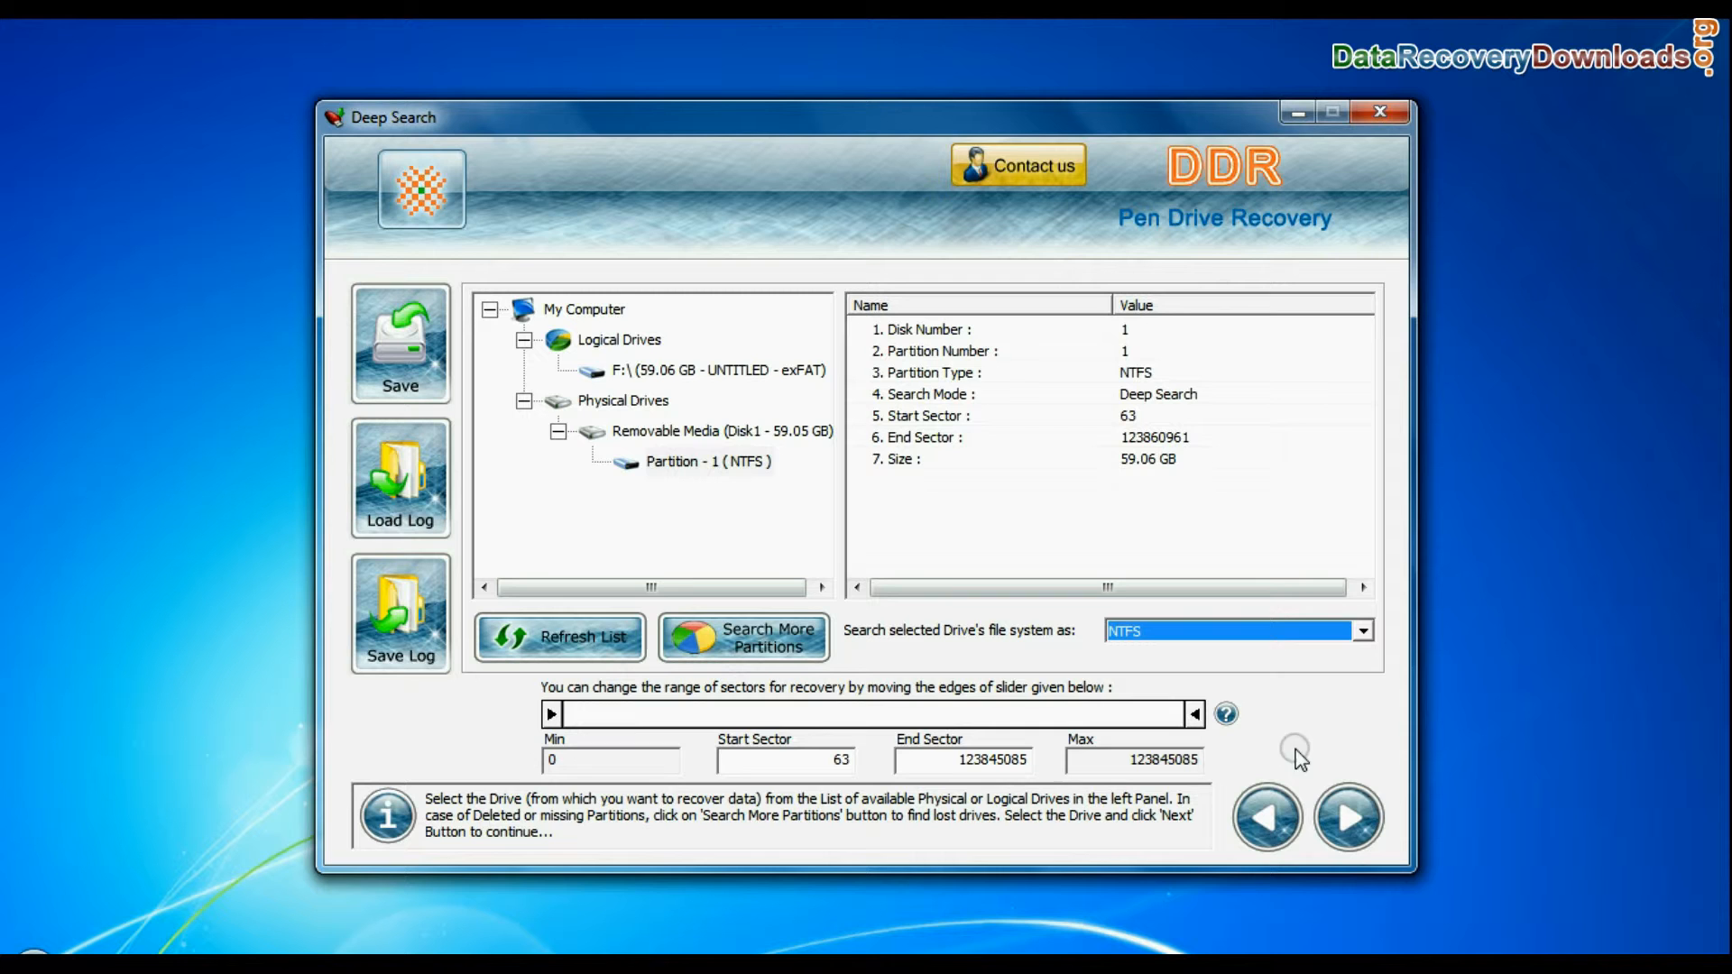
click(1346, 818)
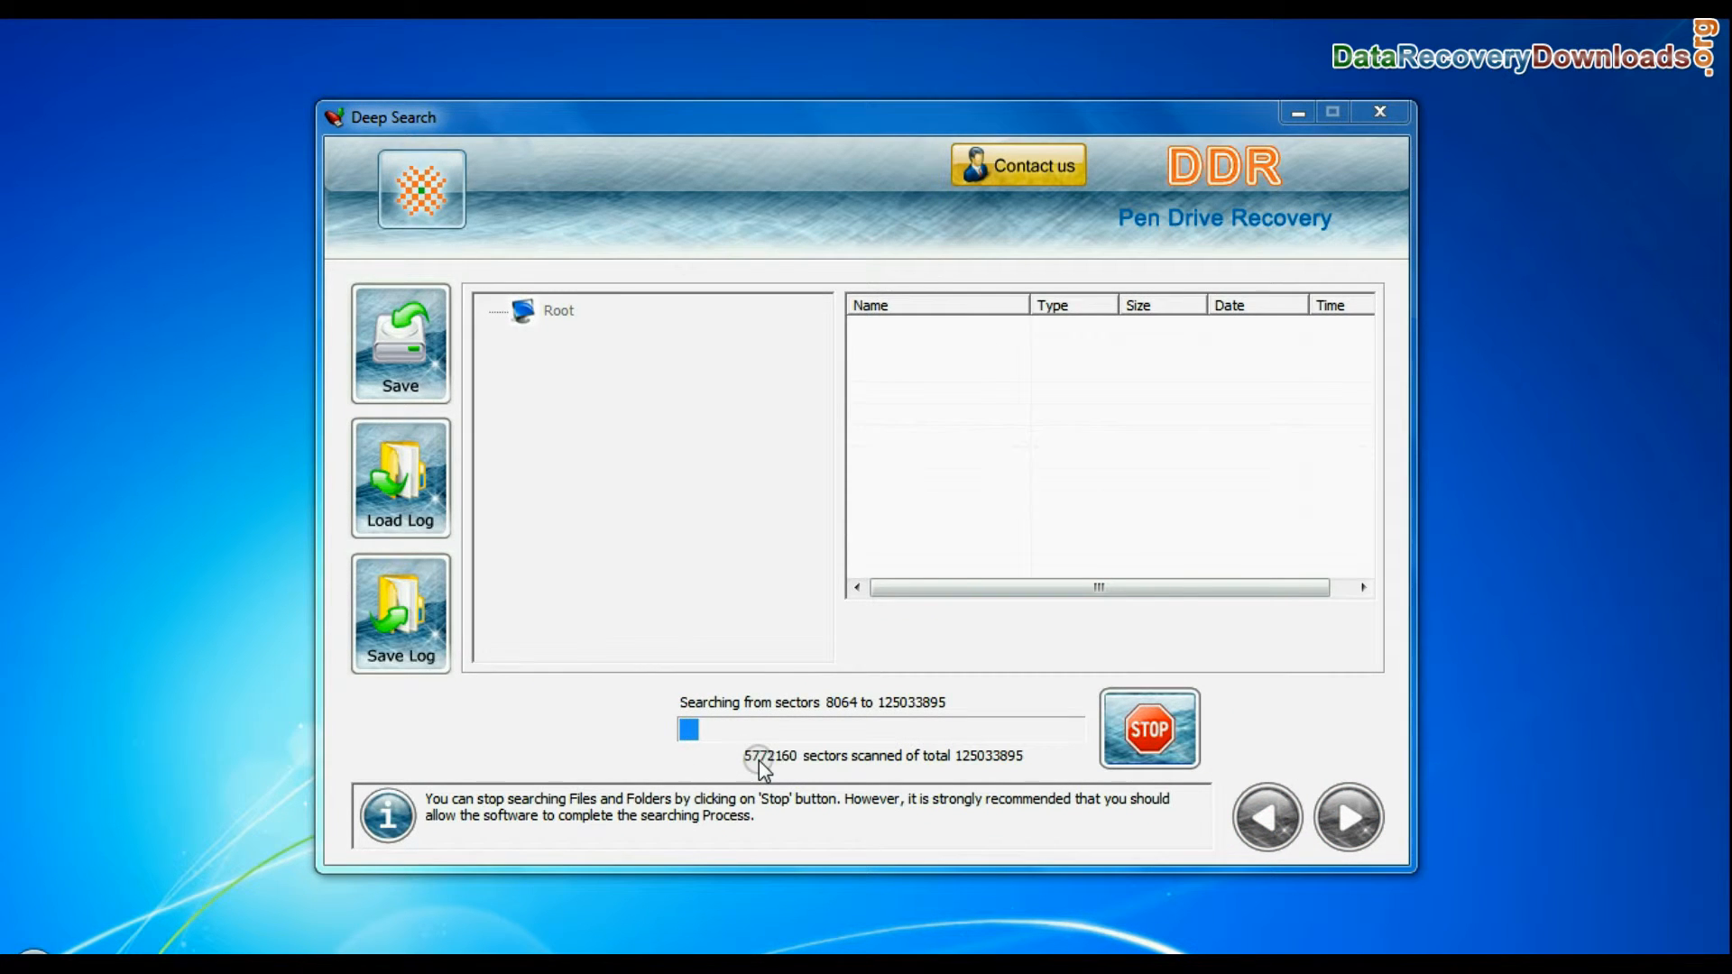
click(668, 541)
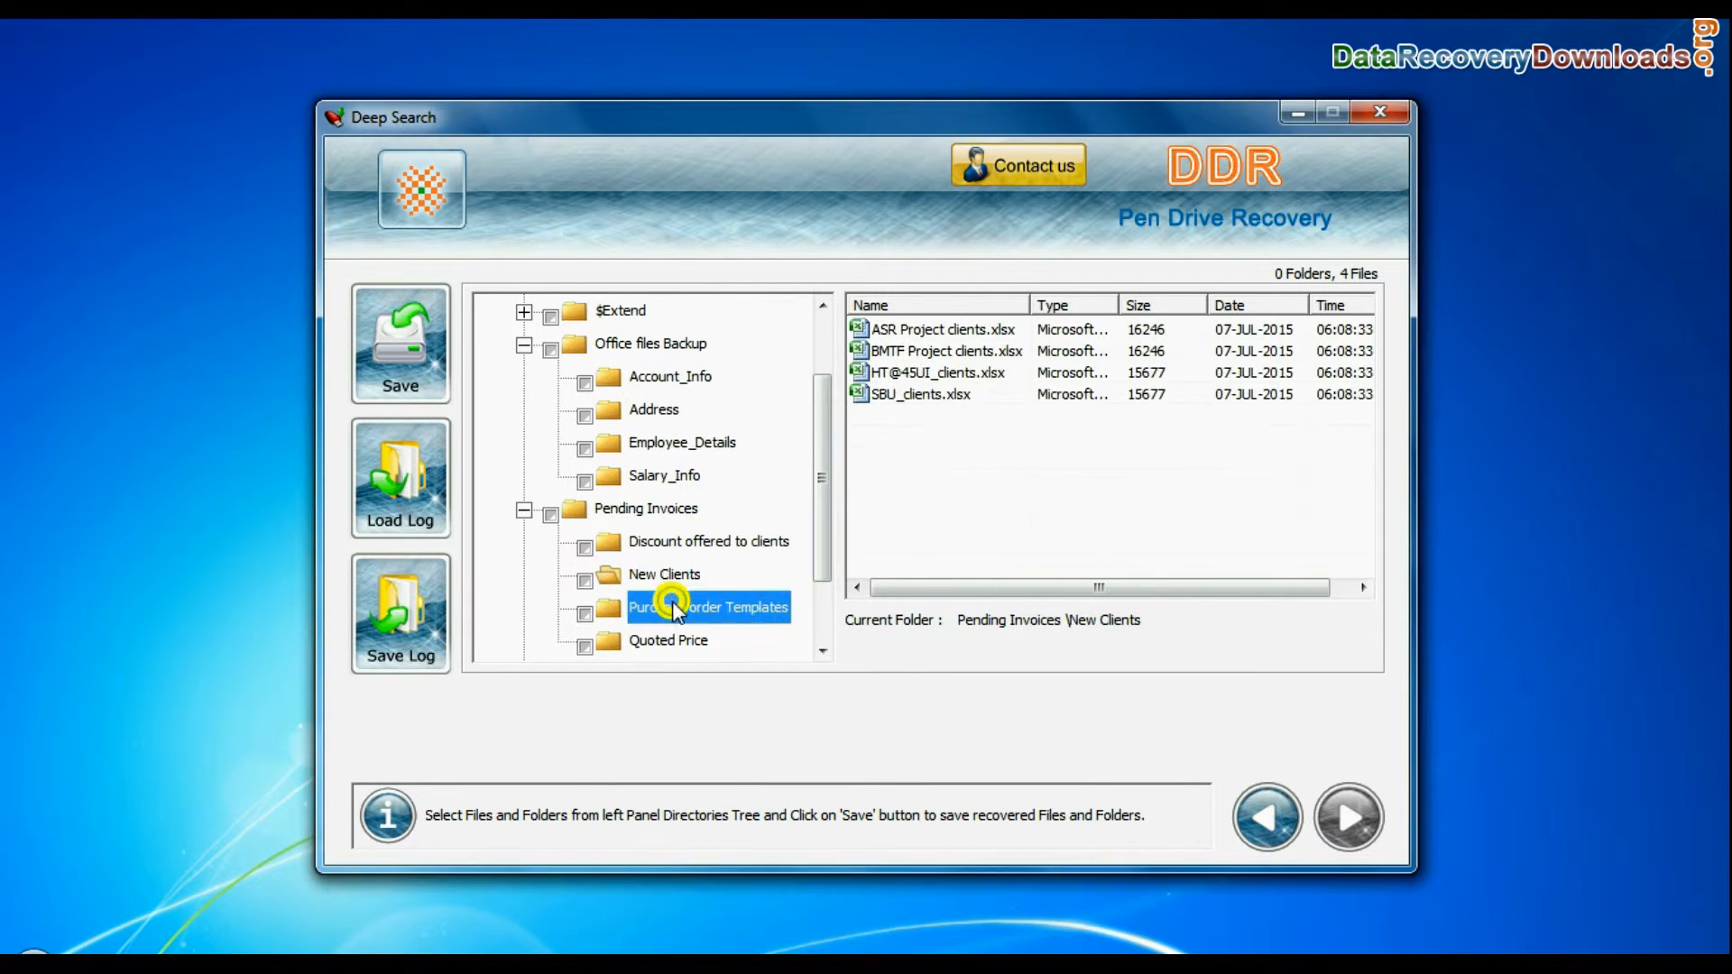
Step: Tick the recovered Root and save everything to D:\Data Recovery\Recovered Data
click(667, 608)
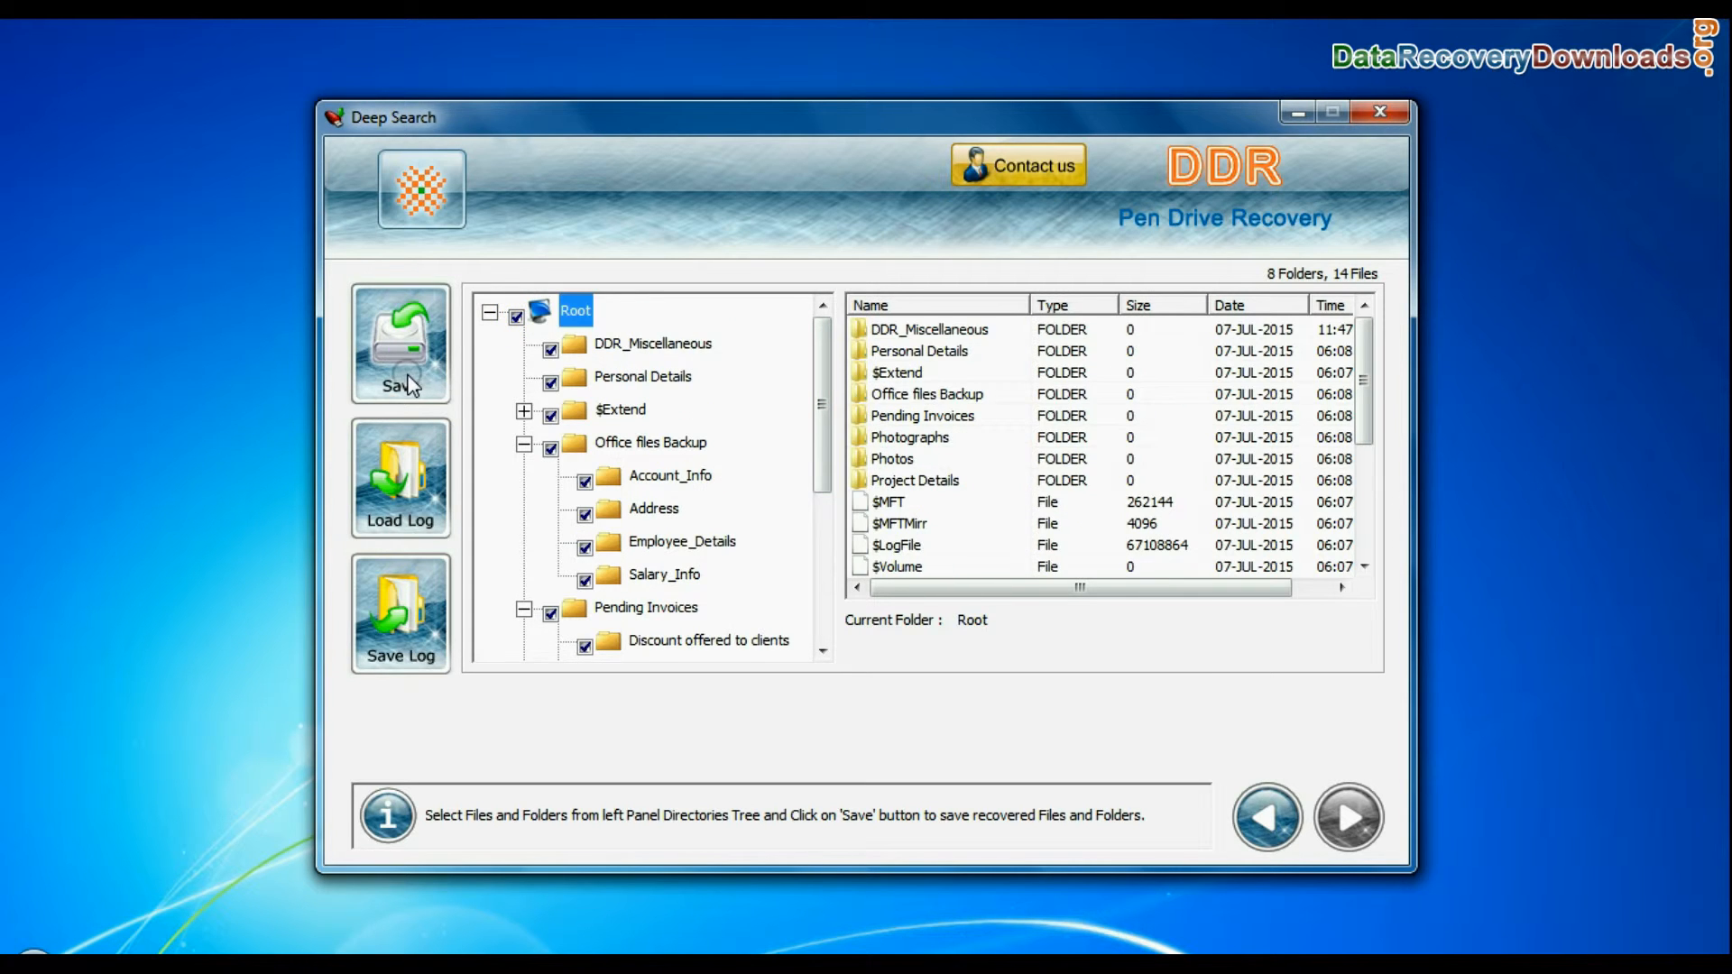
click(401, 342)
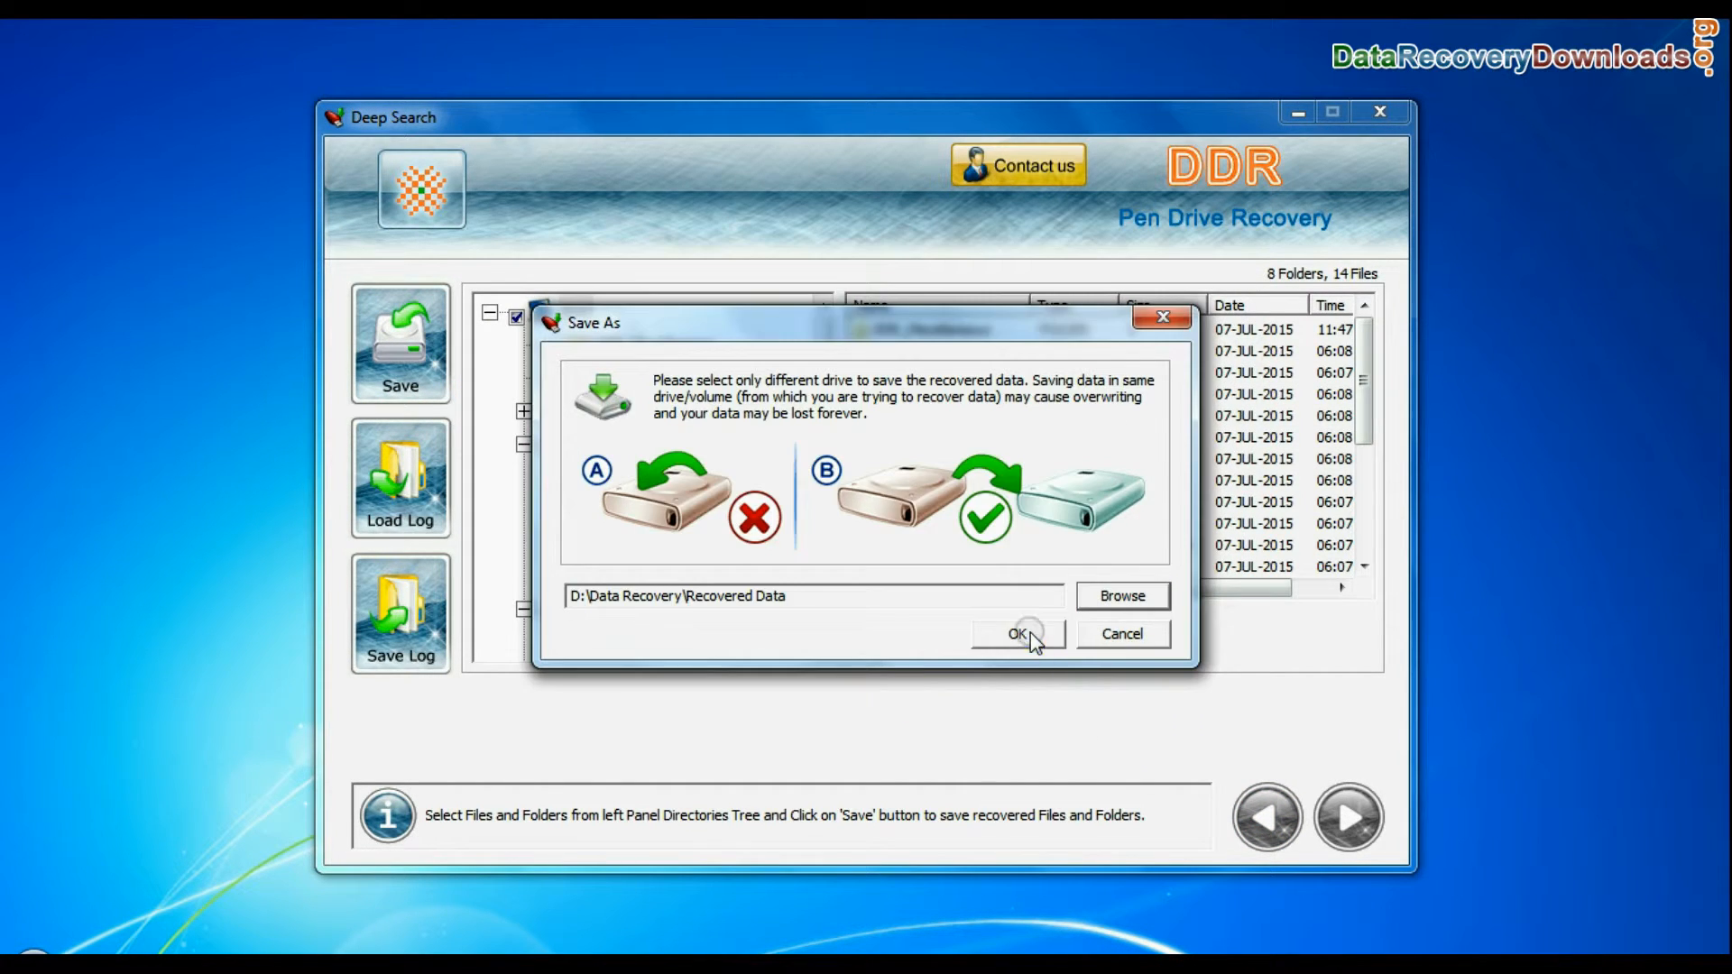
click(1014, 633)
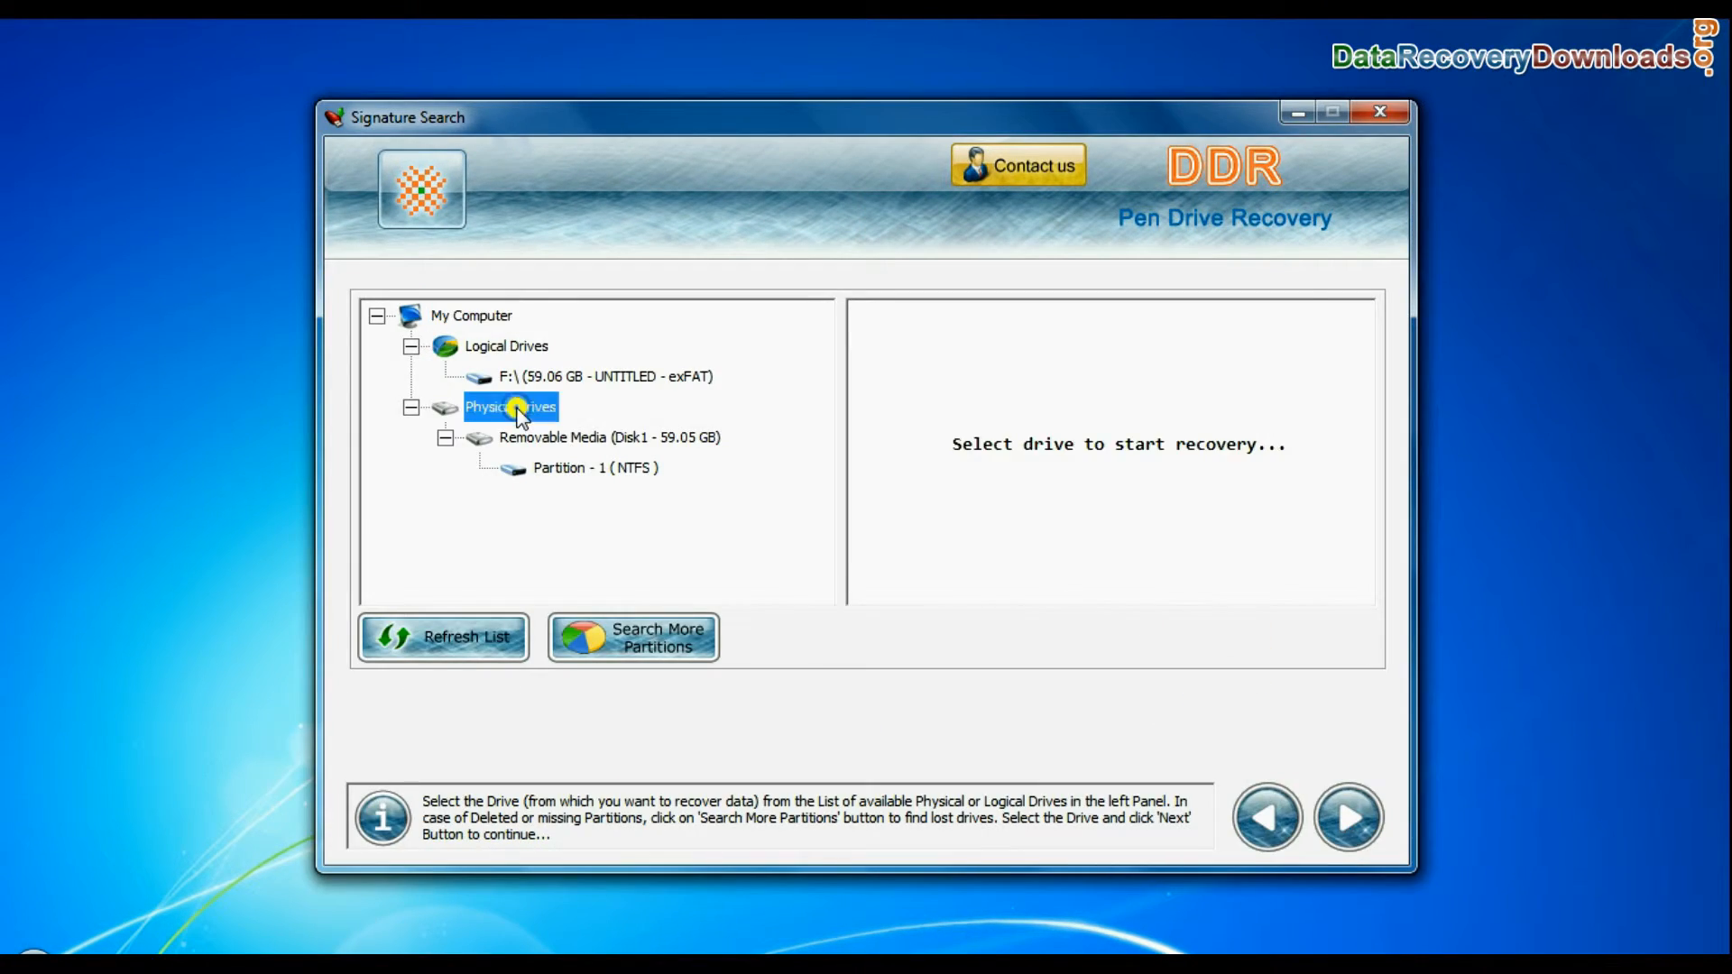
Step: Run Signature Search on the drive with chosen file types, saving to D:\Data Recovery
click(1346, 817)
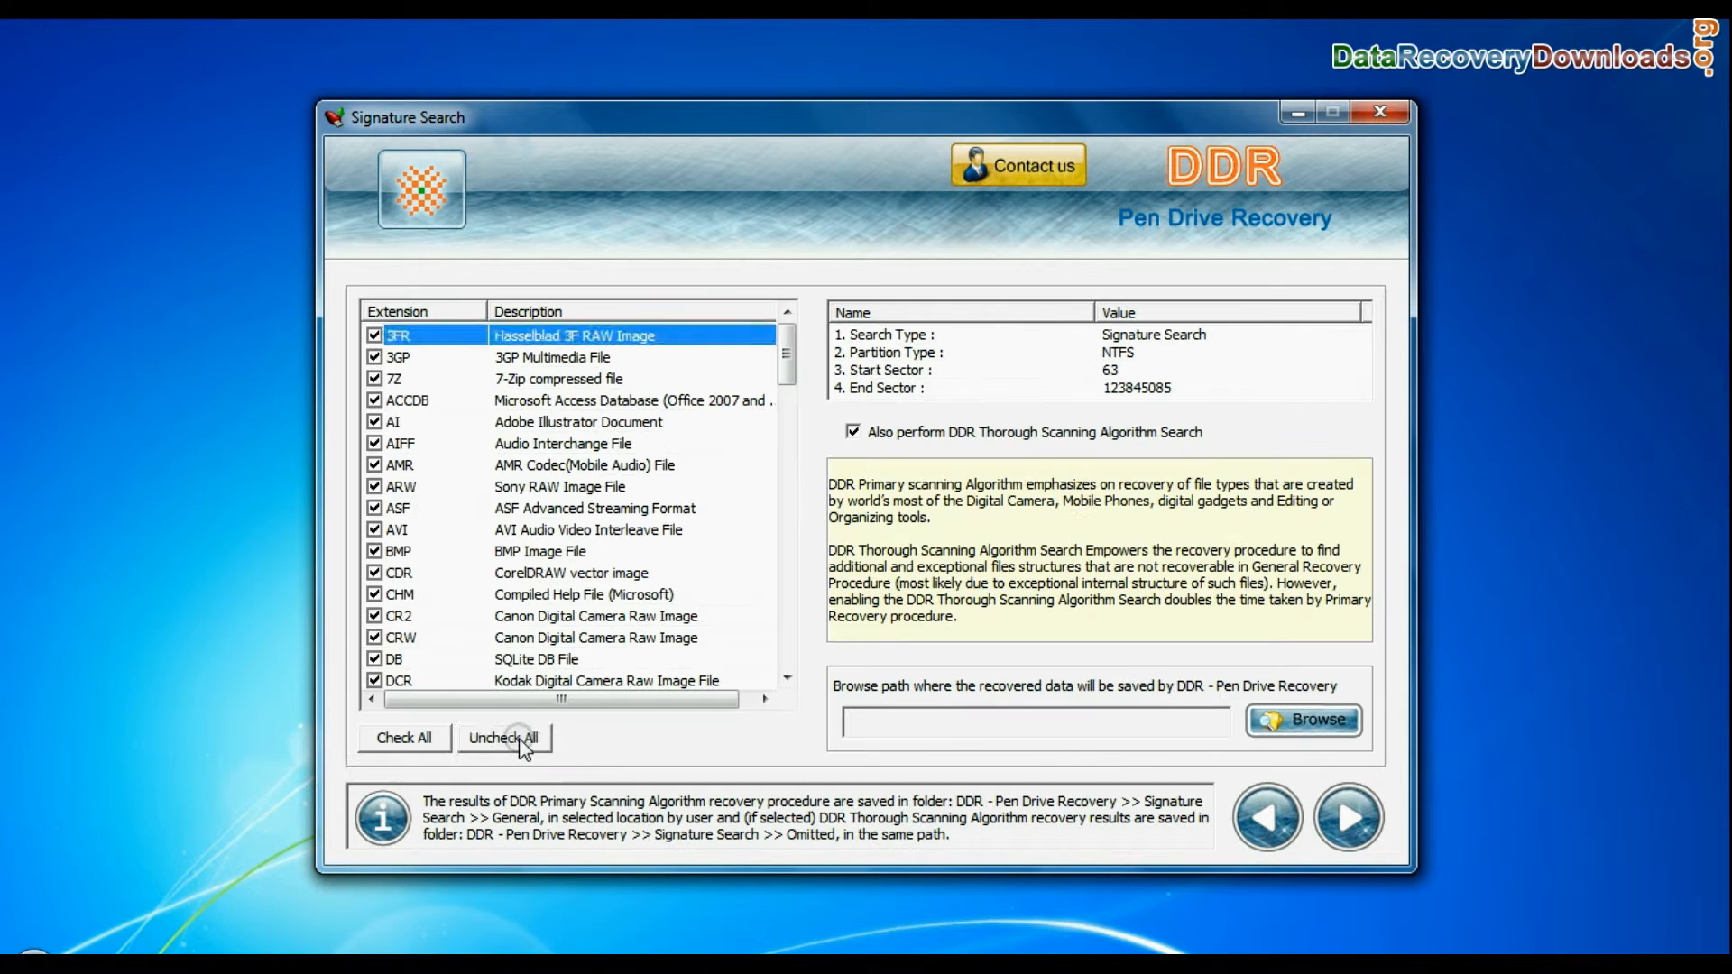
click(503, 736)
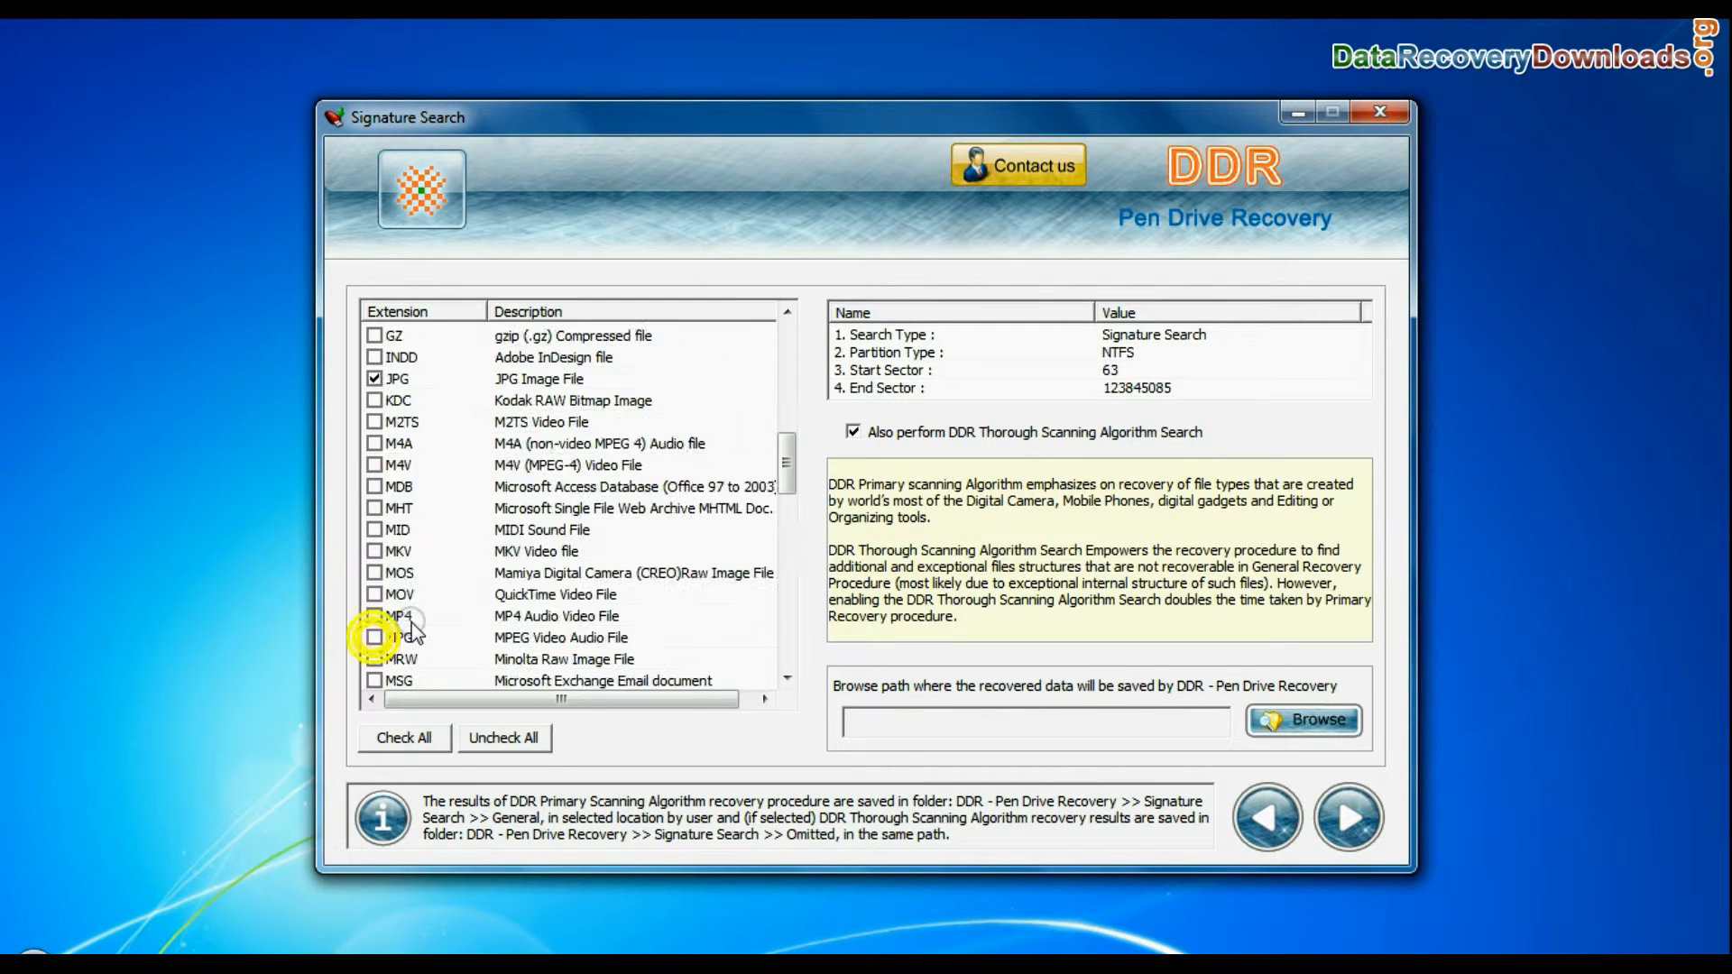
click(1301, 720)
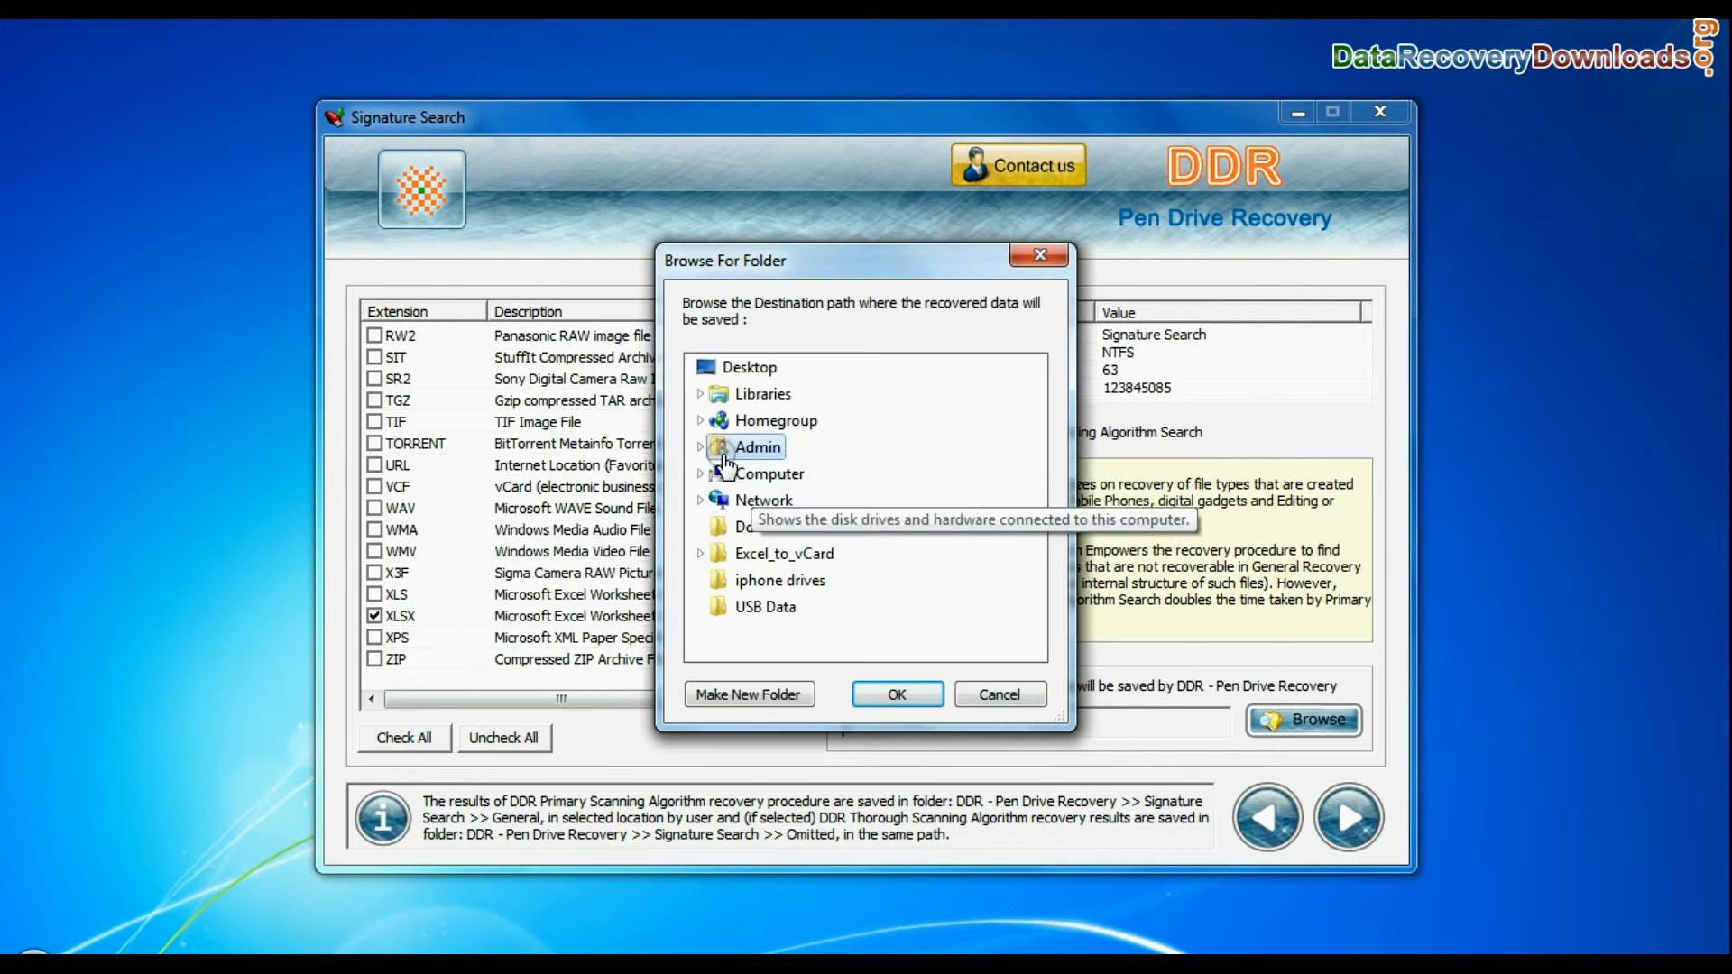
click(895, 693)
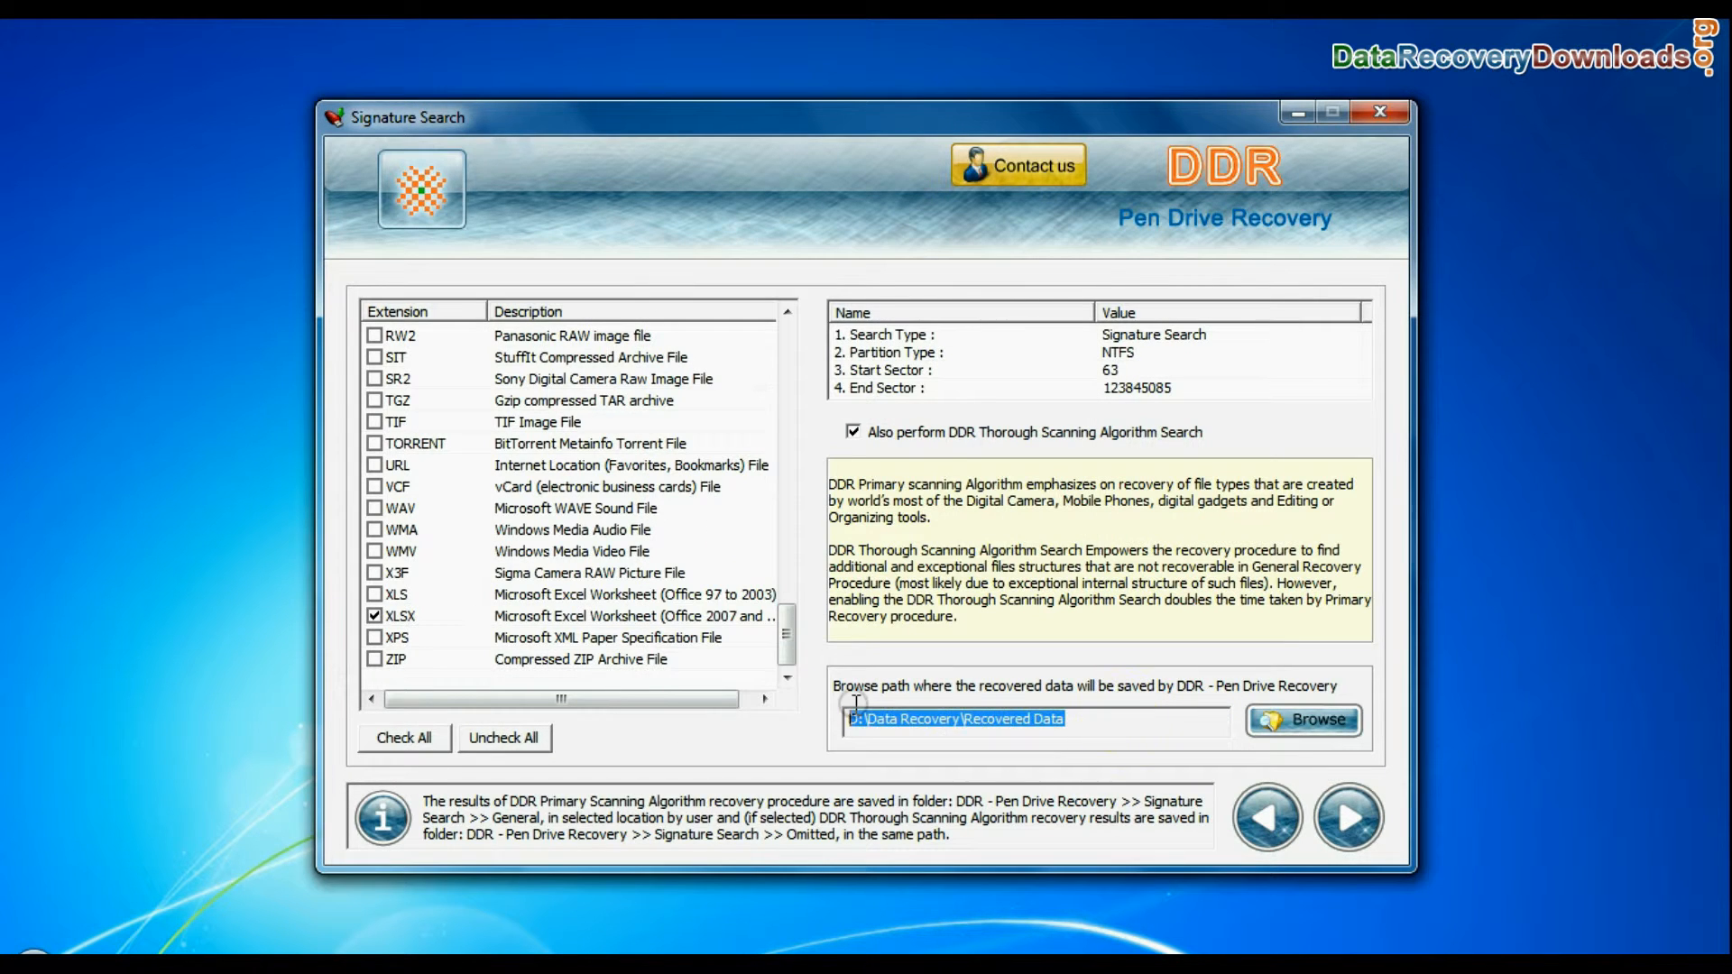
click(1349, 819)
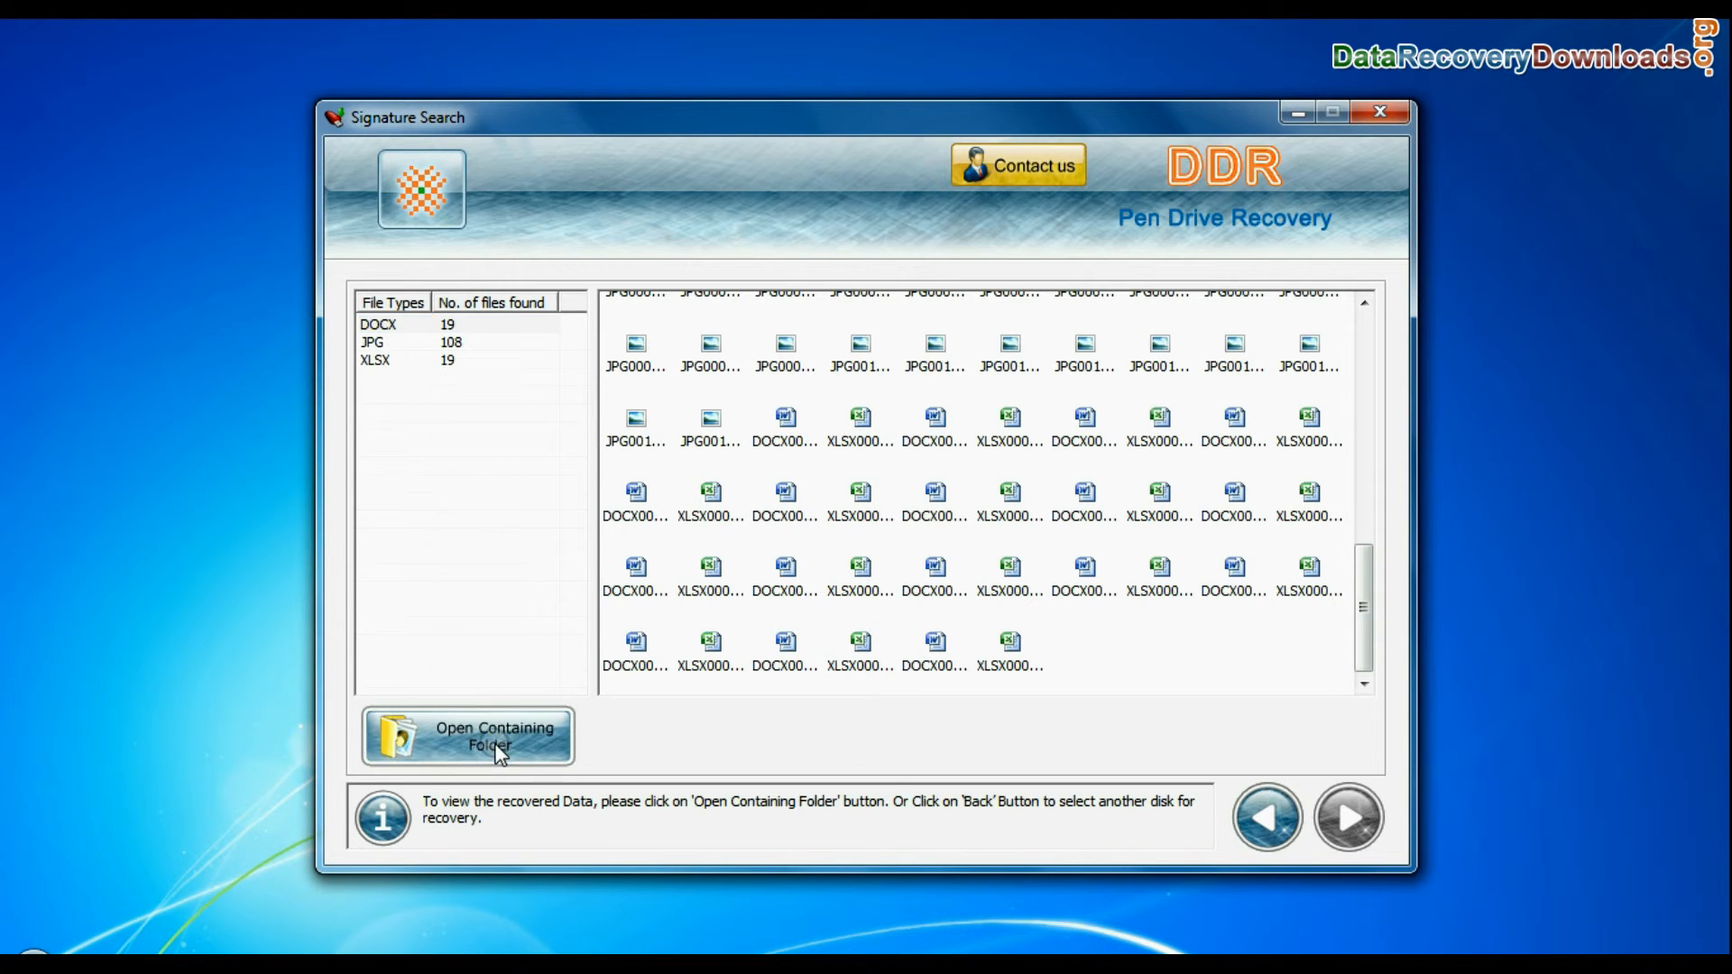
Step: View the recovered files in Explorer, browsing into the General folder
click(465, 736)
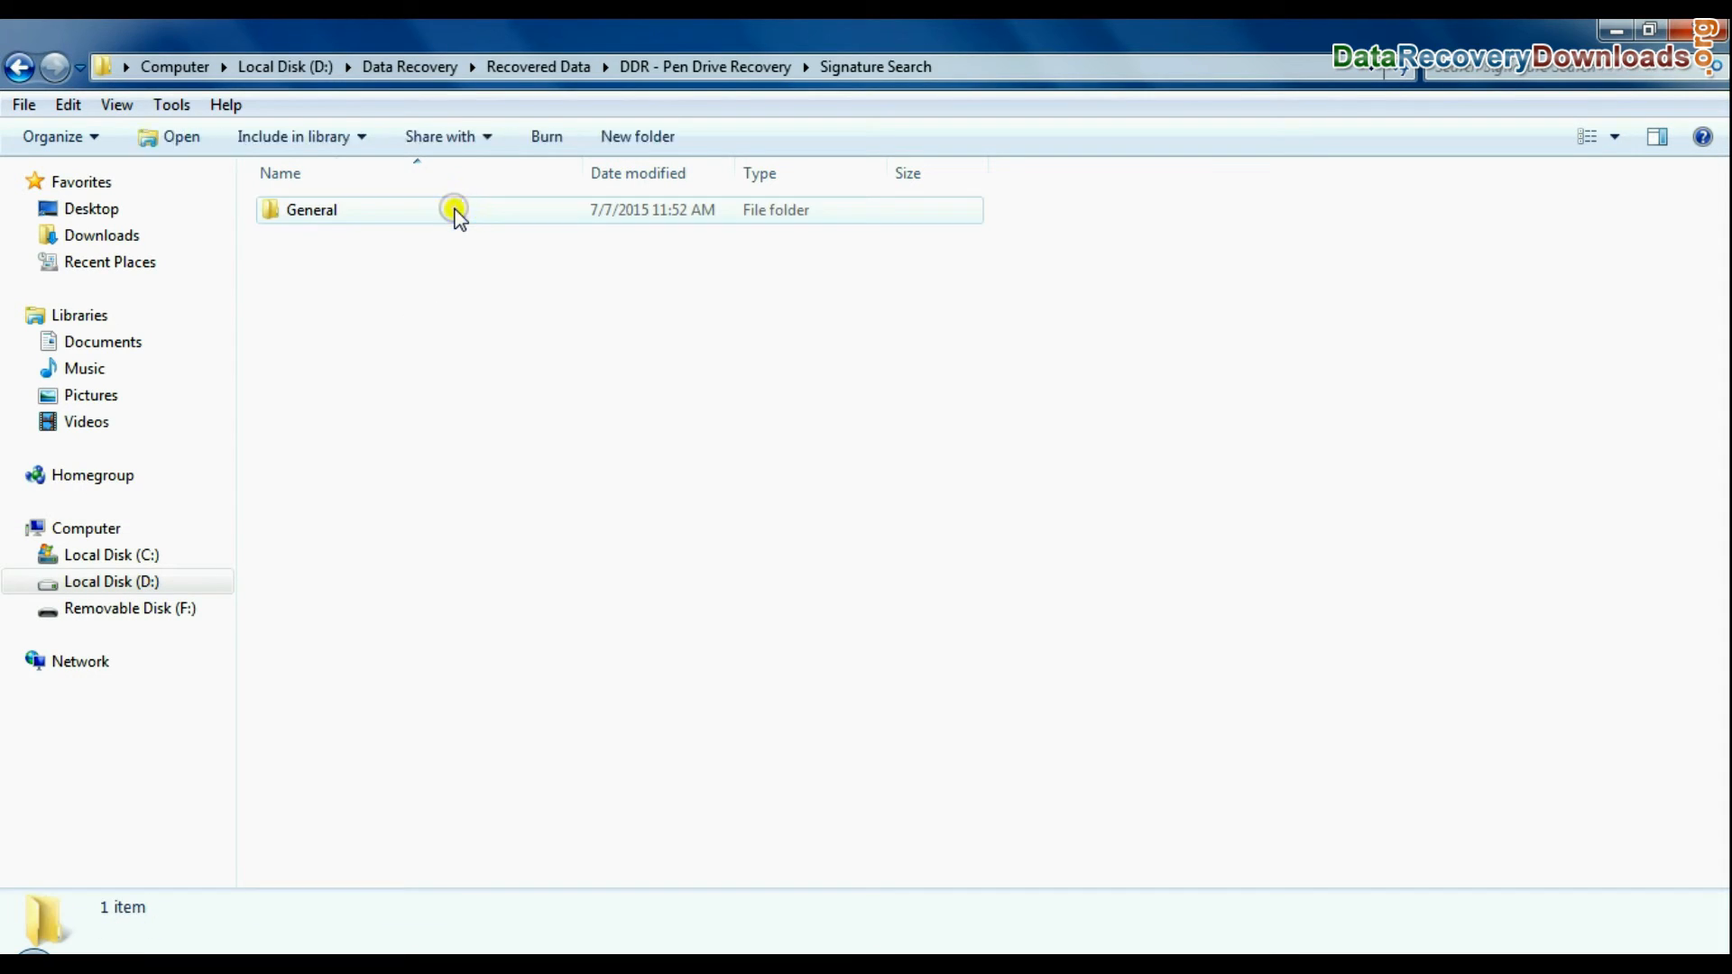
double_click(311, 209)
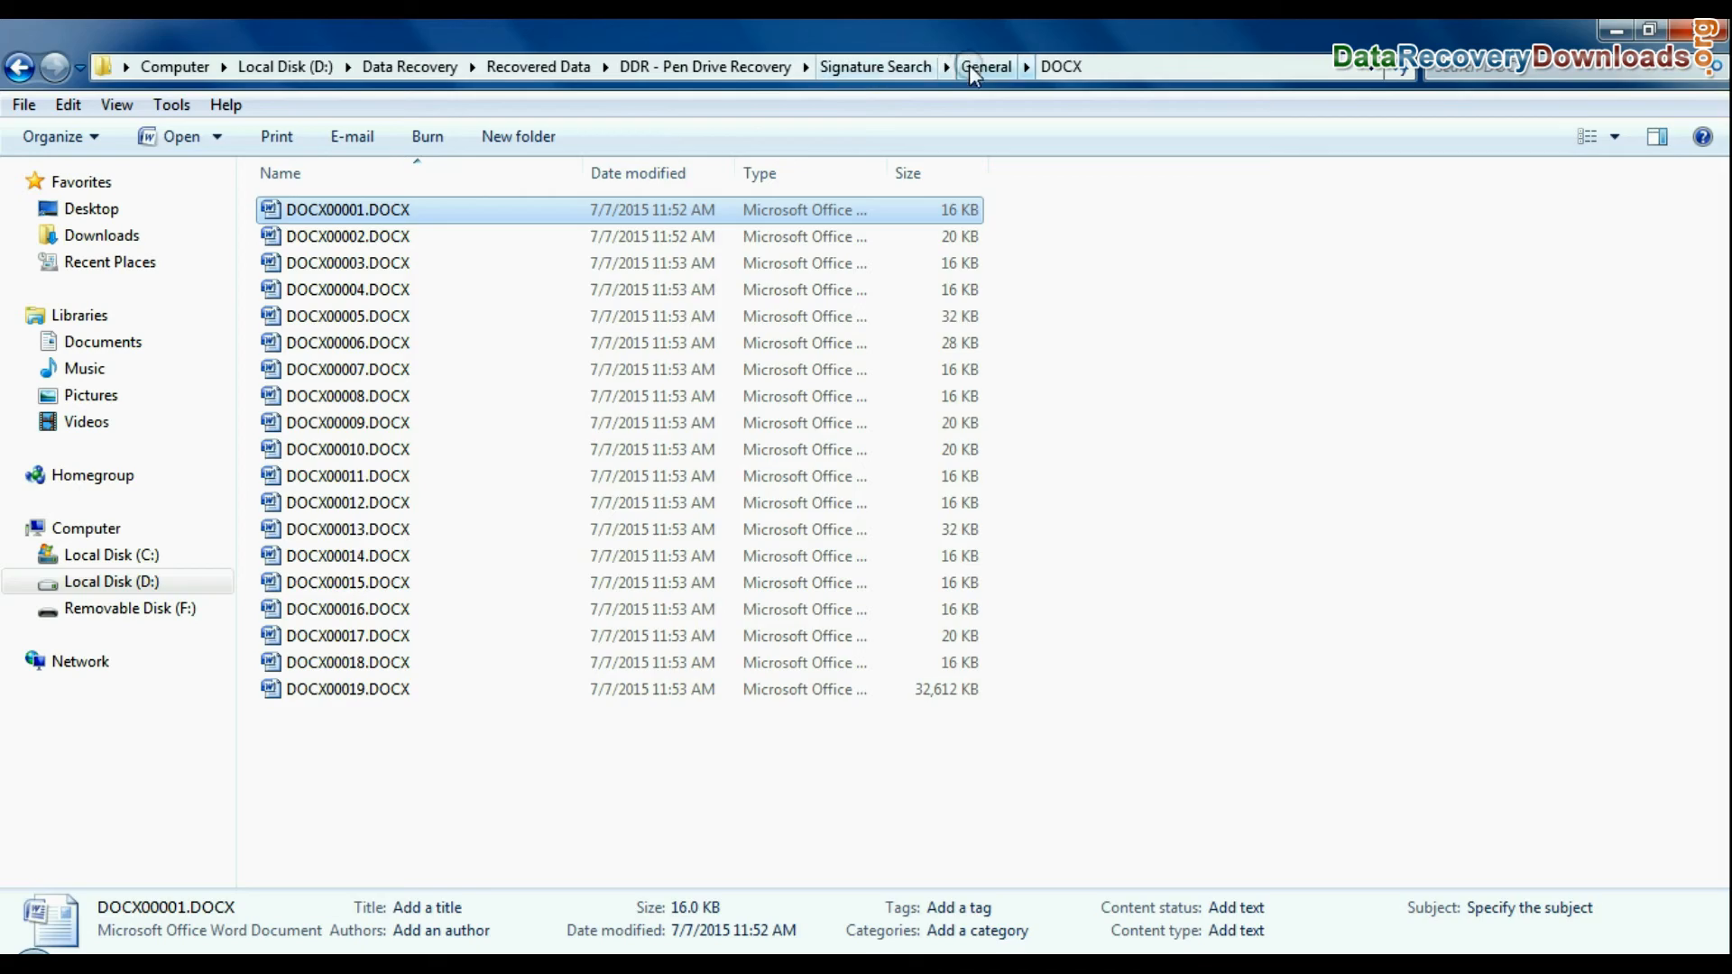